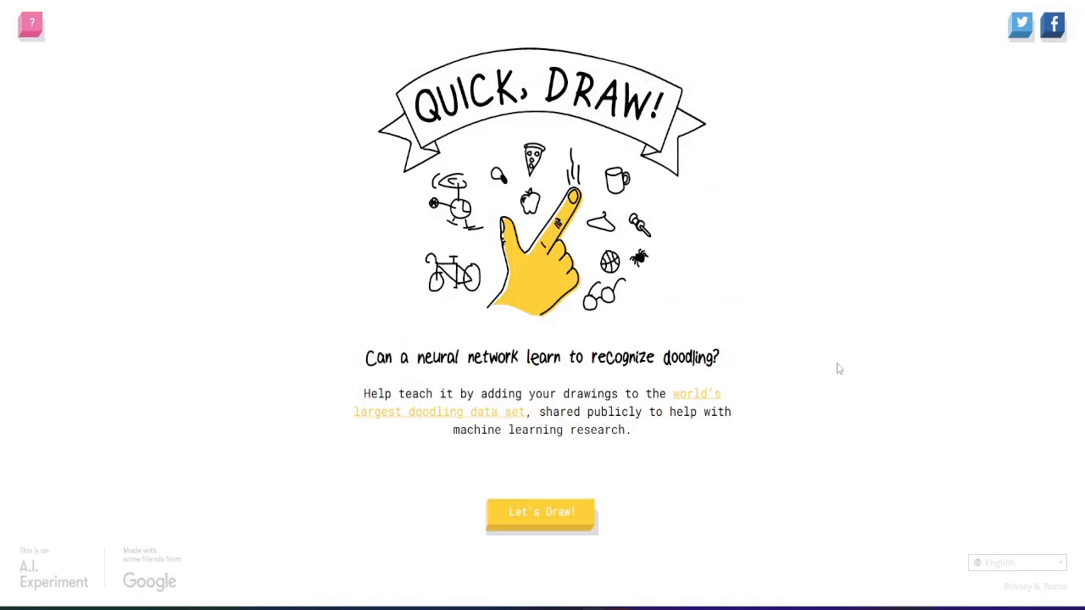
pyautogui.moveTo(712, 269)
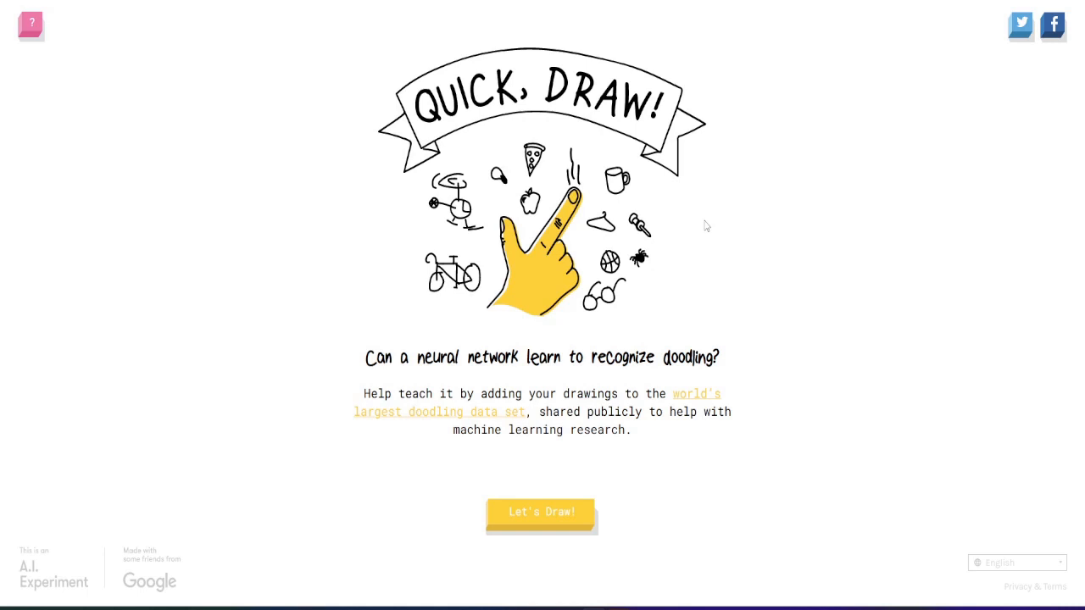
pyautogui.moveTo(562, 521)
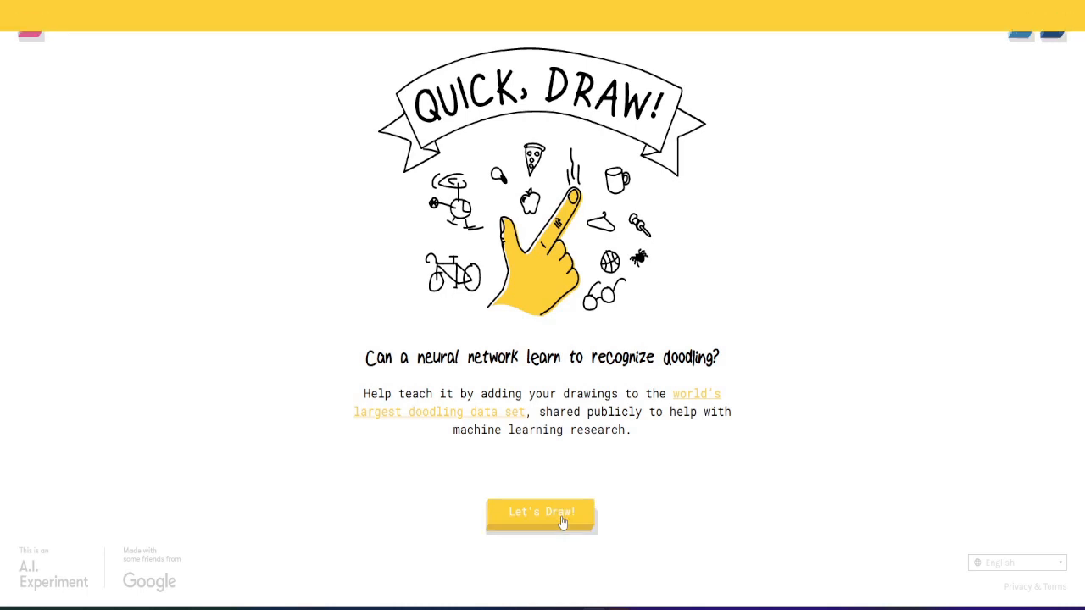
# Start a round and draw a spoked wheel, a cruise ship and pants
pyautogui.click(541, 512)
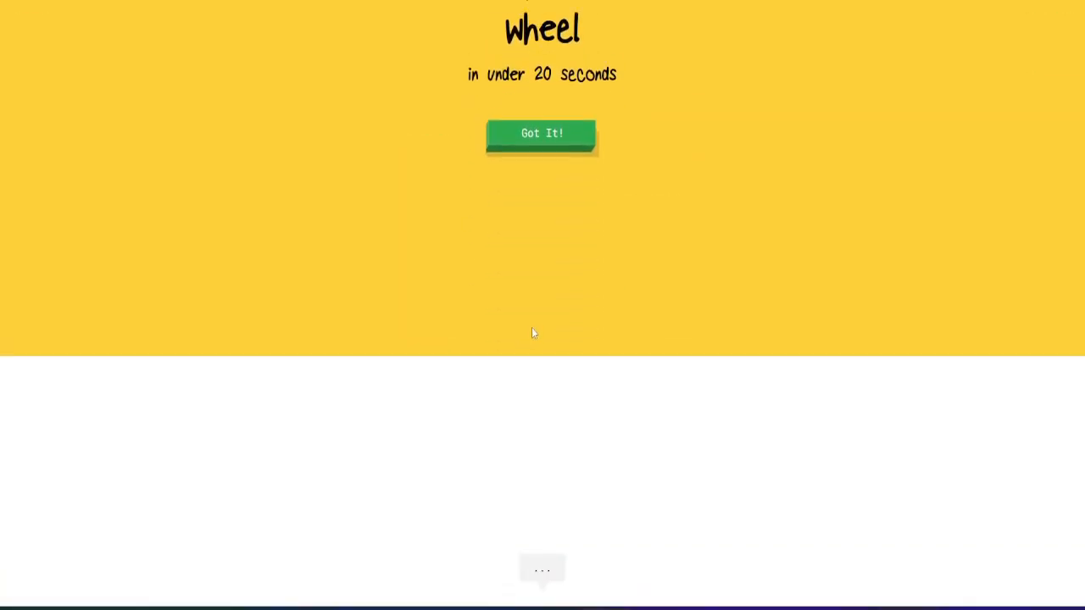
pyautogui.click(540, 133)
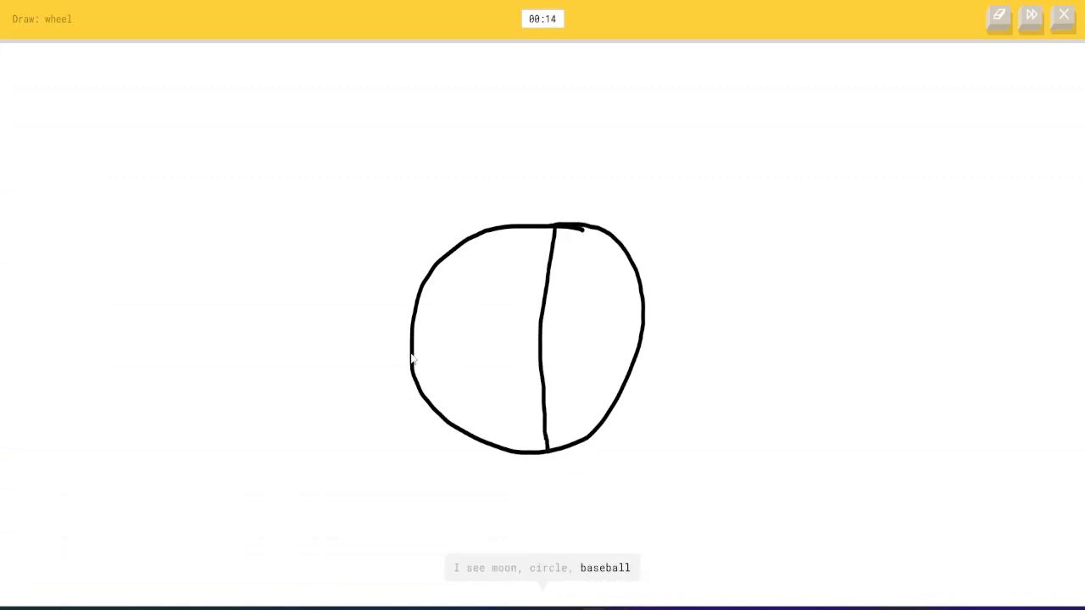
pyautogui.moveTo(413, 354); pyautogui.dragTo(641, 341)
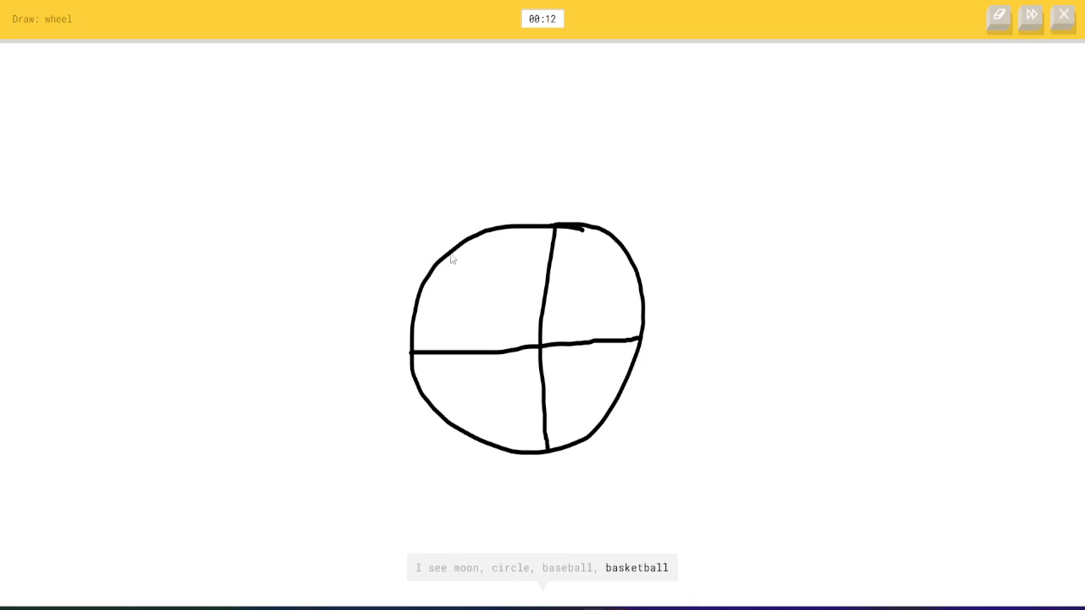
pyautogui.moveTo(454, 256); pyautogui.dragTo(606, 415)
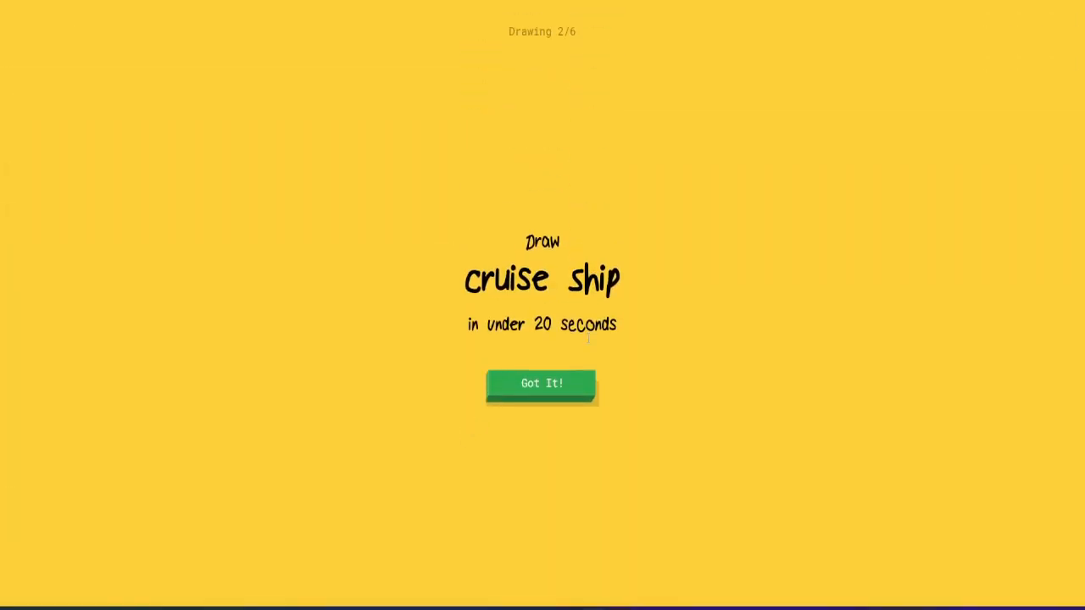
pyautogui.click(542, 383)
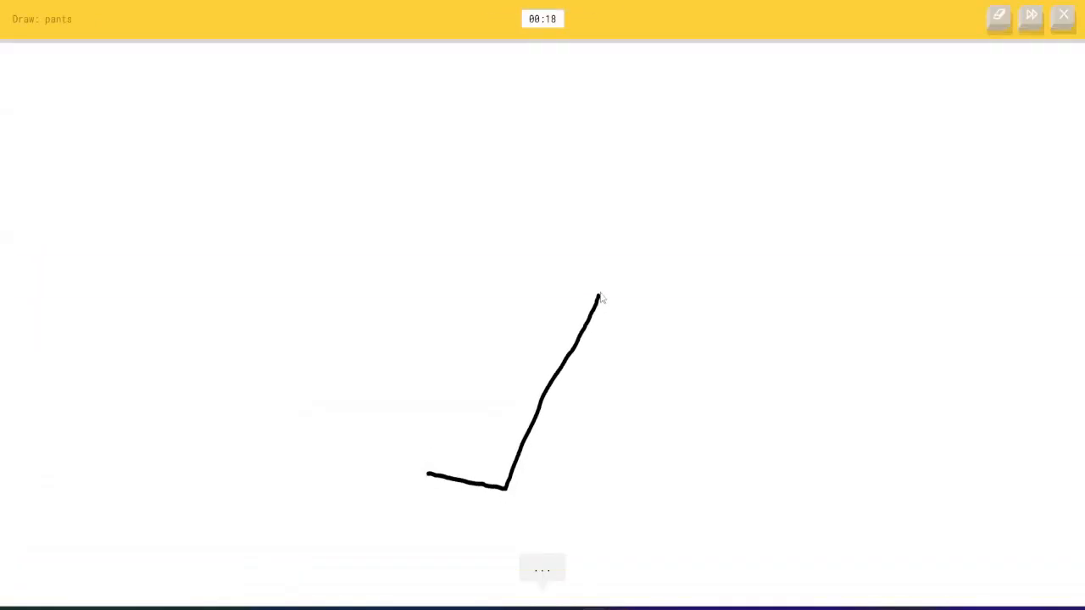
pyautogui.moveTo(598, 297); pyautogui.dragTo(767, 487)
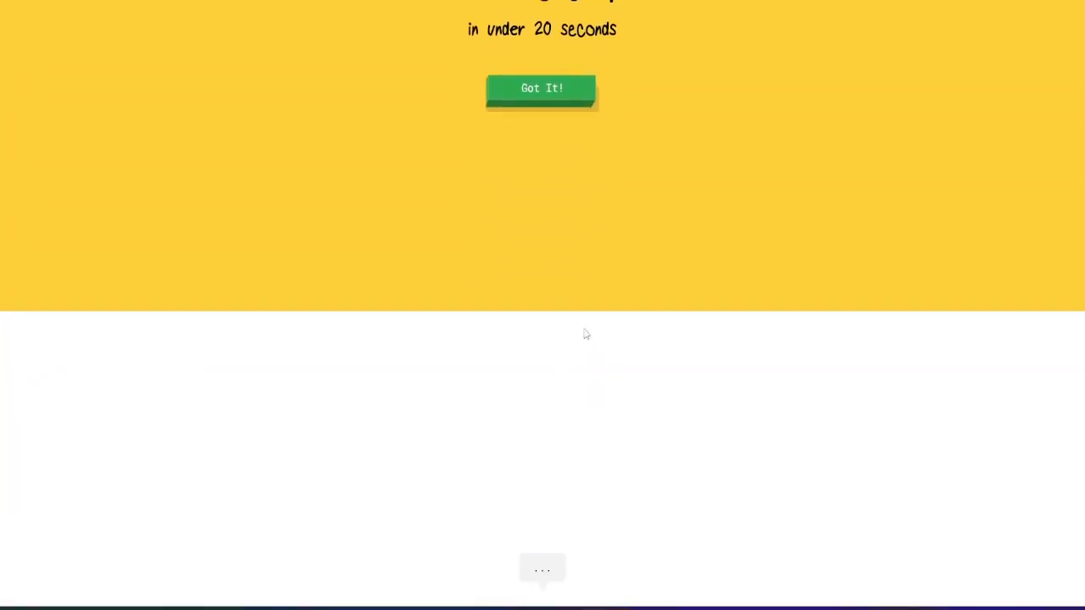
# Draw a basketball with several seam lines
pyautogui.click(541, 87)
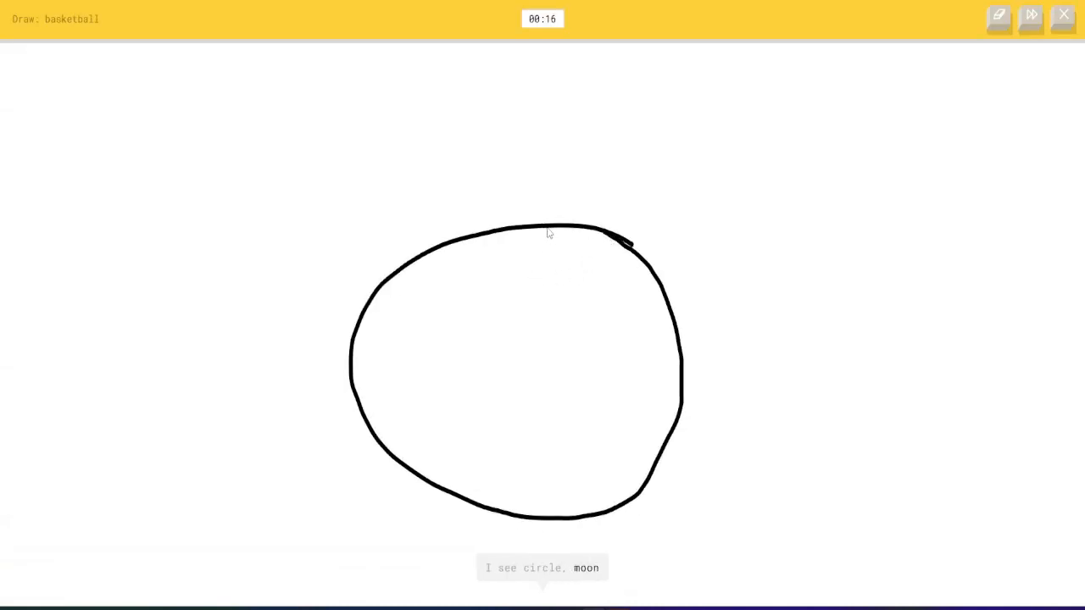
pyautogui.moveTo(546, 229); pyautogui.dragTo(386, 462)
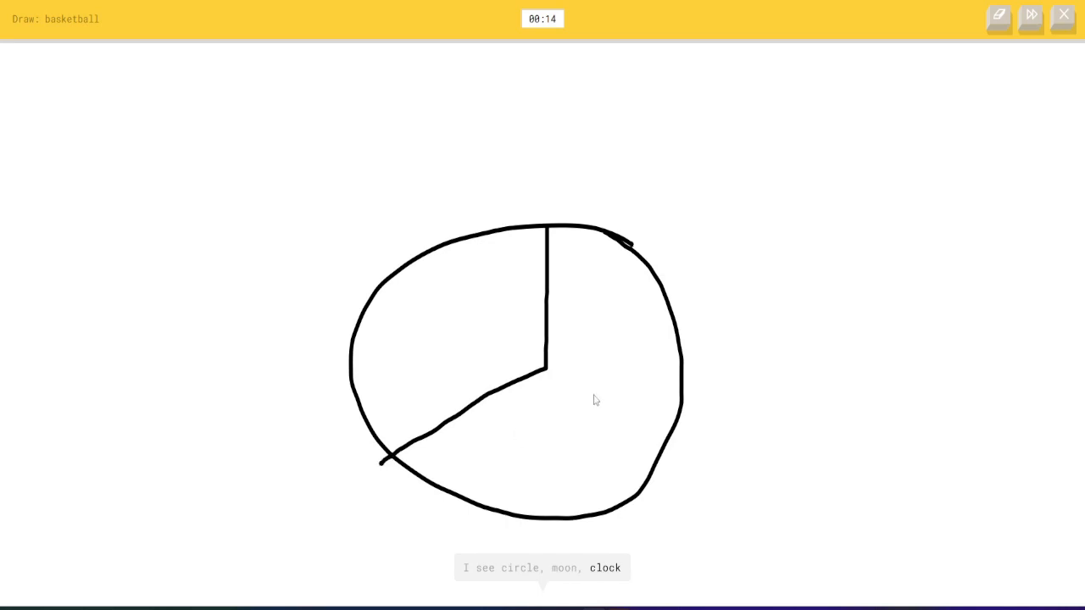
pyautogui.moveTo(544, 369); pyautogui.dragTo(641, 494)
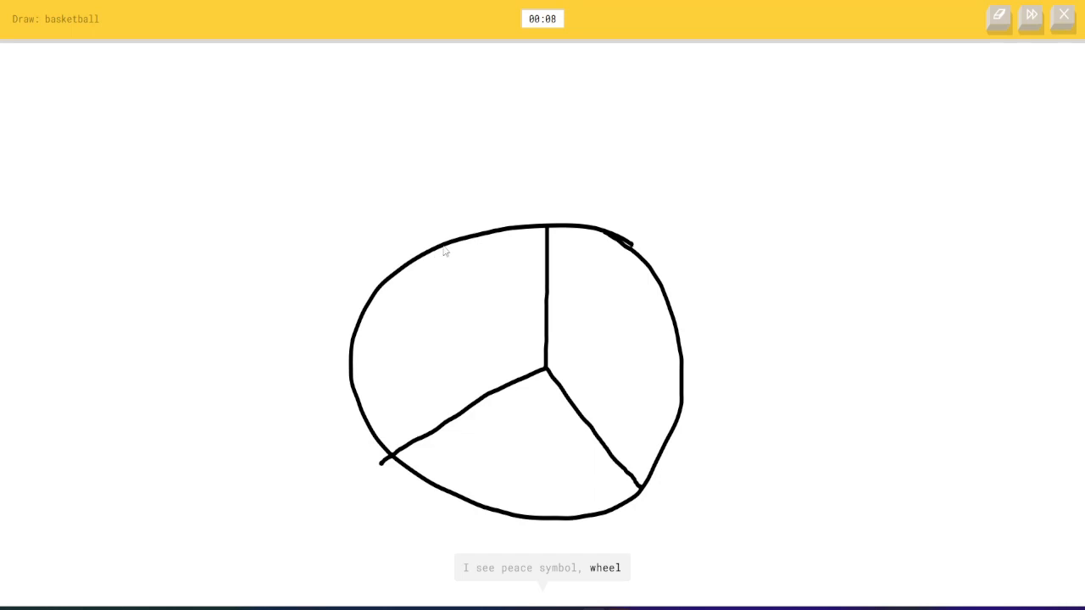
pyautogui.moveTo(444, 250); pyautogui.dragTo(413, 329)
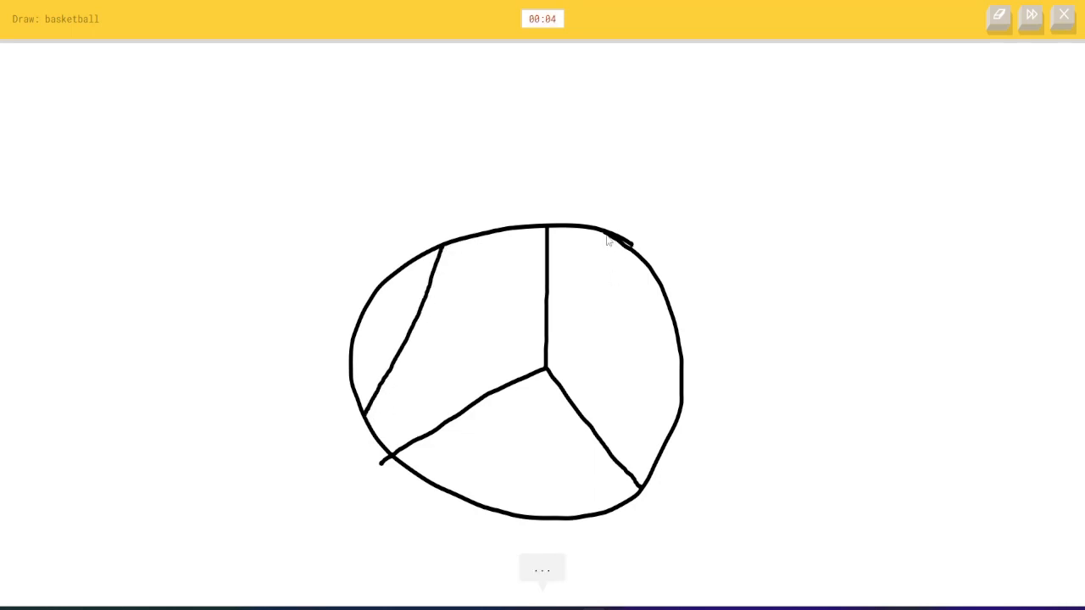
pyautogui.moveTo(606, 240); pyautogui.dragTo(670, 447)
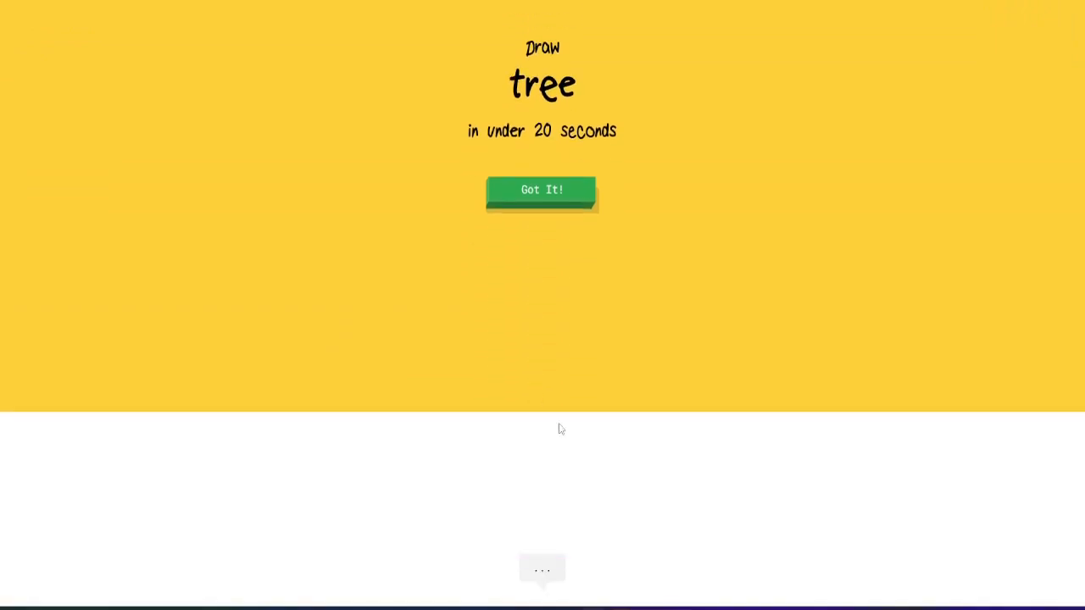
# Draw a tree trunk, then a train body with wheels
pyautogui.click(542, 188)
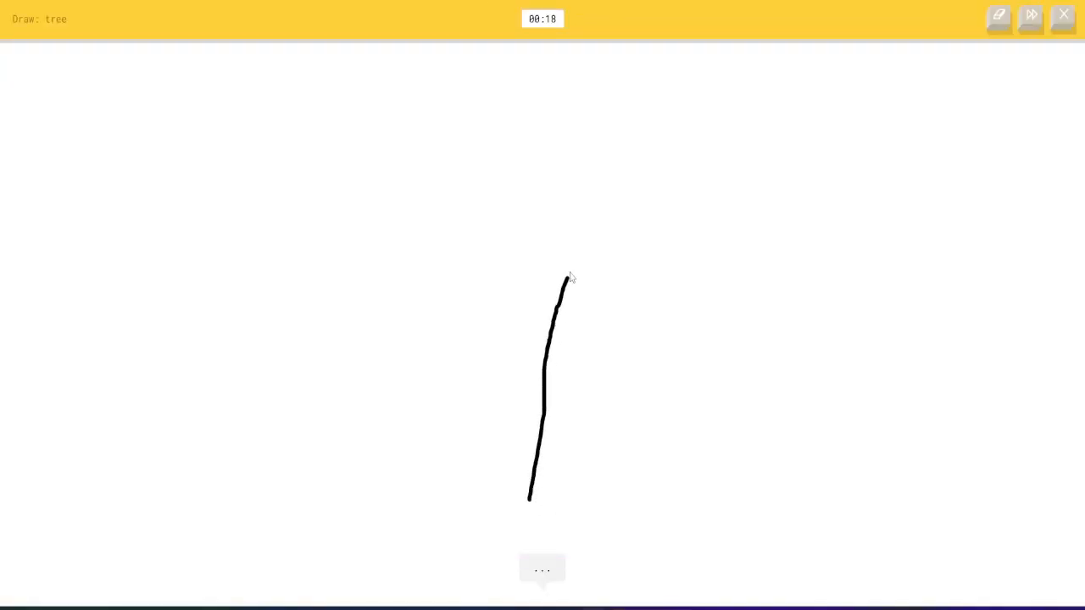
pyautogui.moveTo(632, 287); pyautogui.dragTo(651, 487)
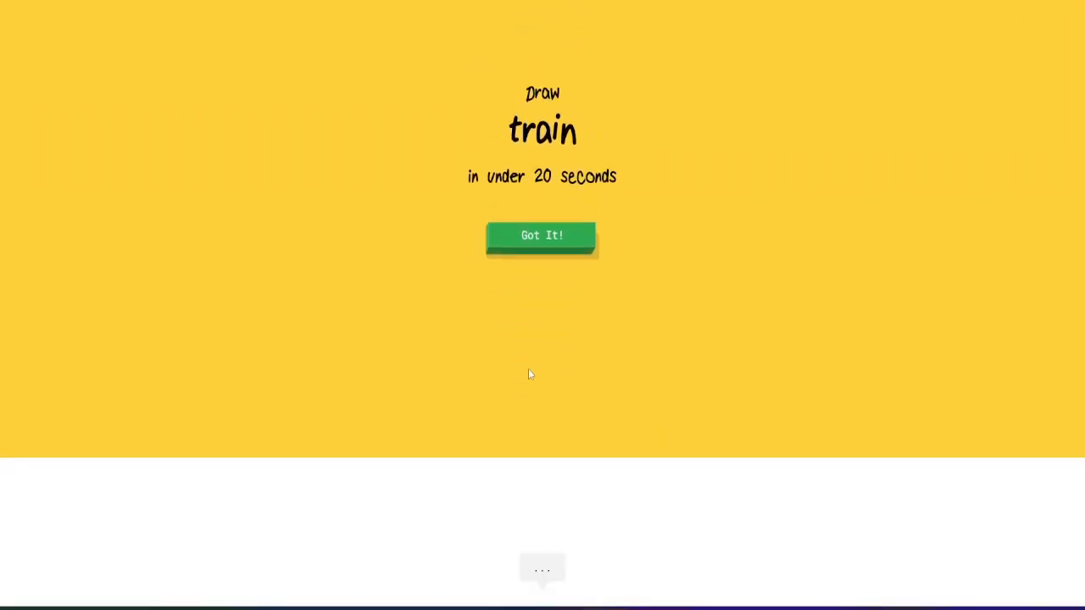
pyautogui.click(541, 235)
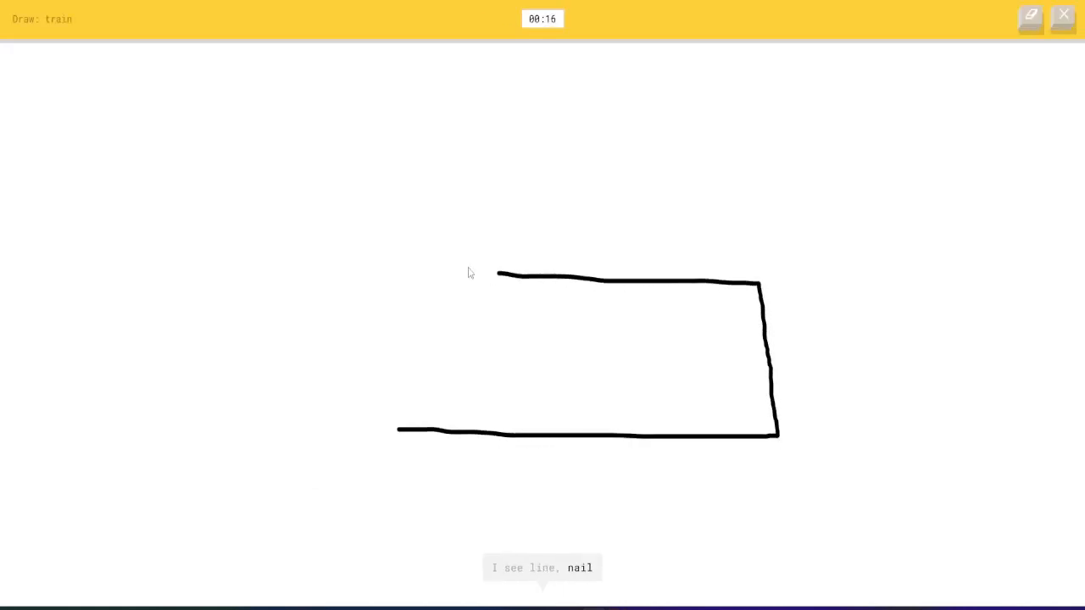
pyautogui.moveTo(497, 274); pyautogui.dragTo(395, 432)
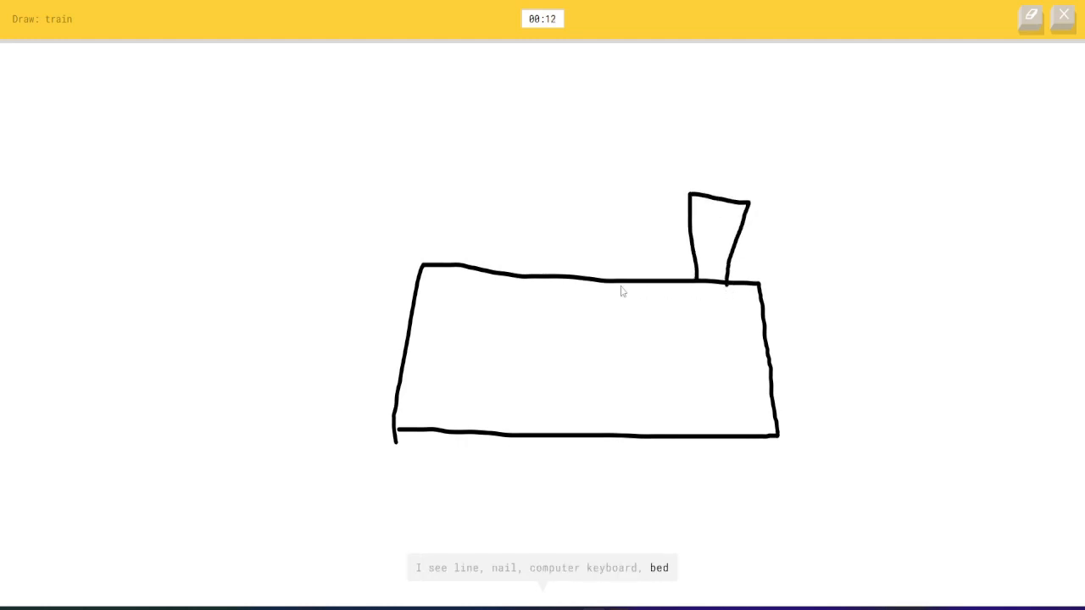
pyautogui.moveTo(629, 182); pyautogui.dragTo(638, 280)
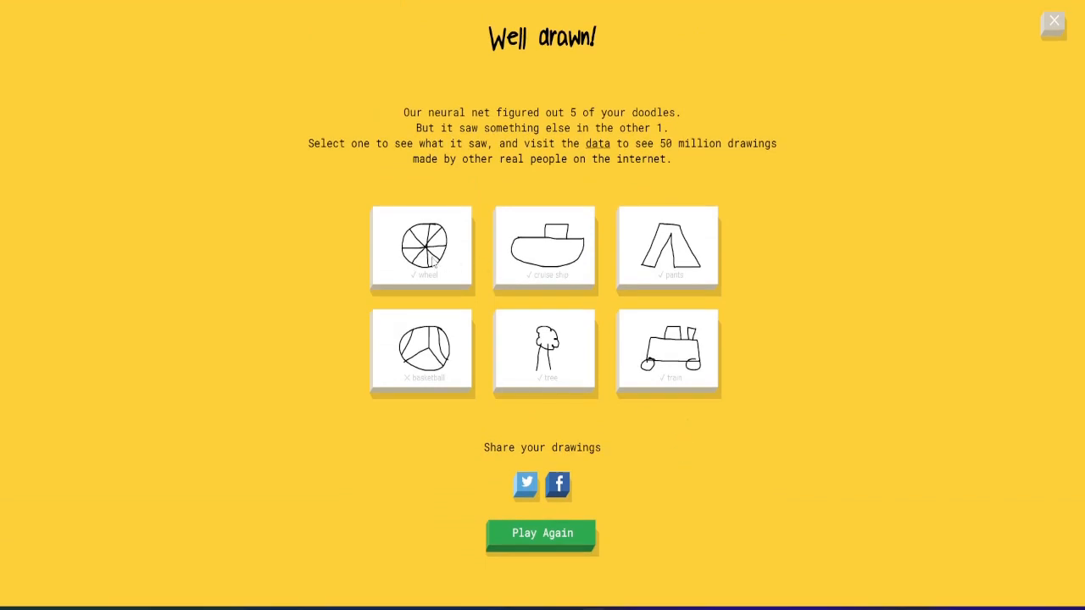
pyautogui.moveTo(527, 366)
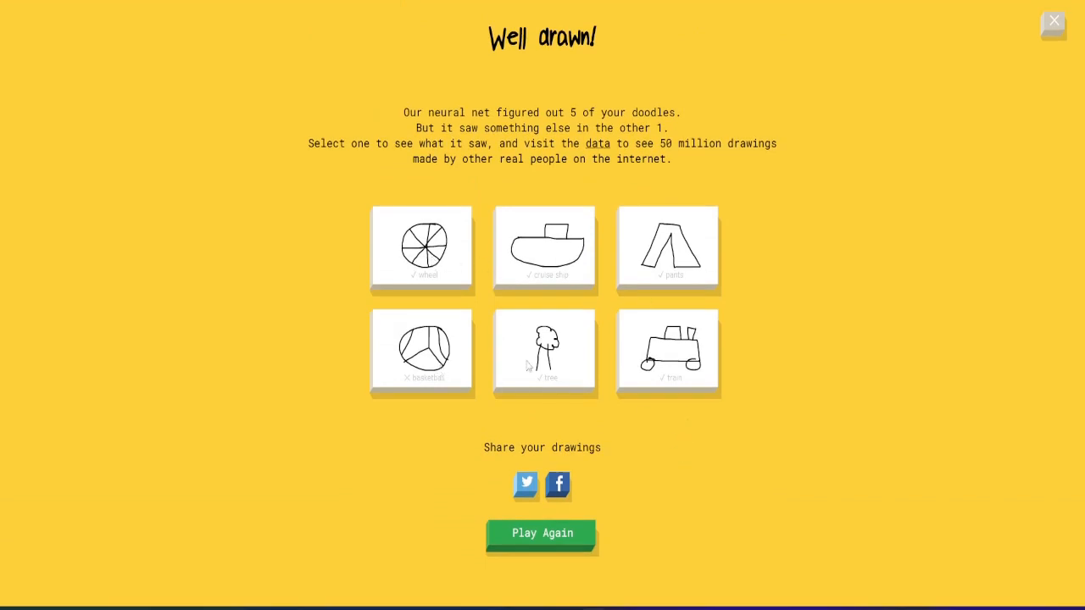
pyautogui.moveTo(726, 474)
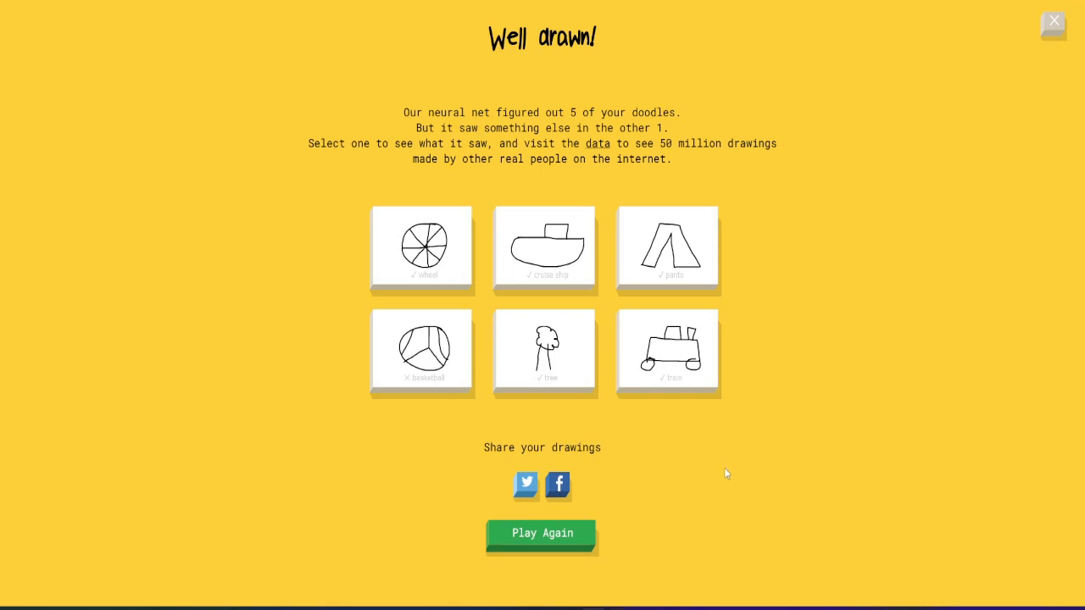
# Start another round and sketch the map outline
pyautogui.click(542, 533)
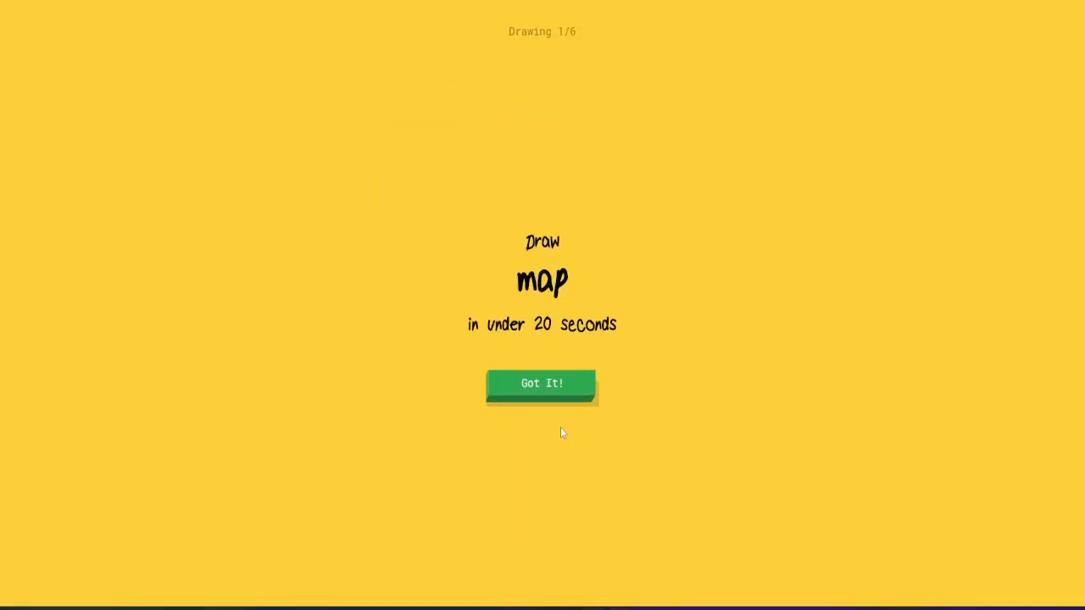
pyautogui.click(542, 383)
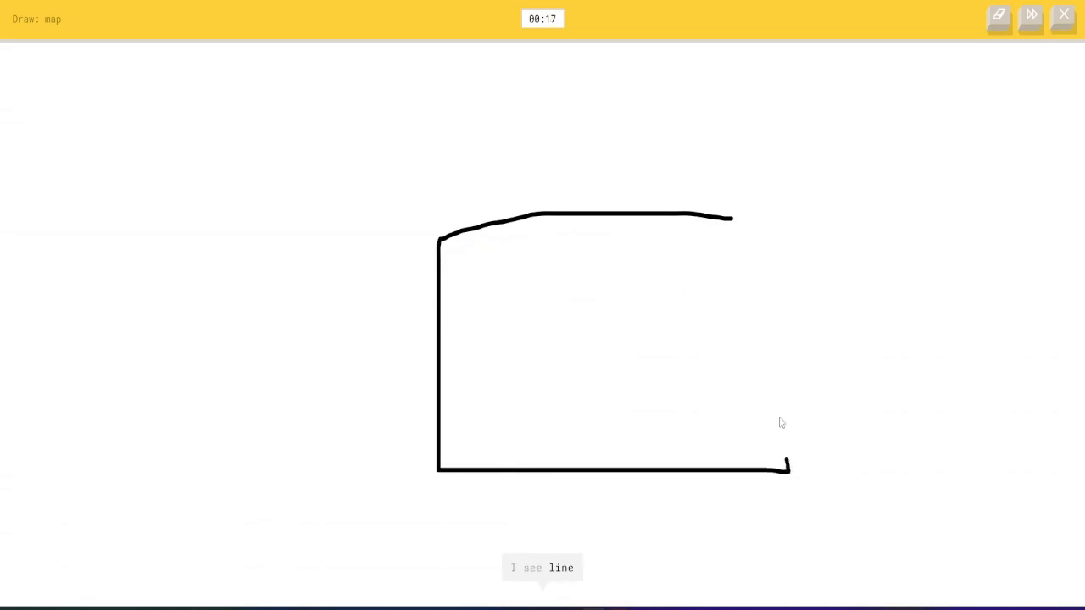
pyautogui.moveTo(731, 222); pyautogui.dragTo(784, 468)
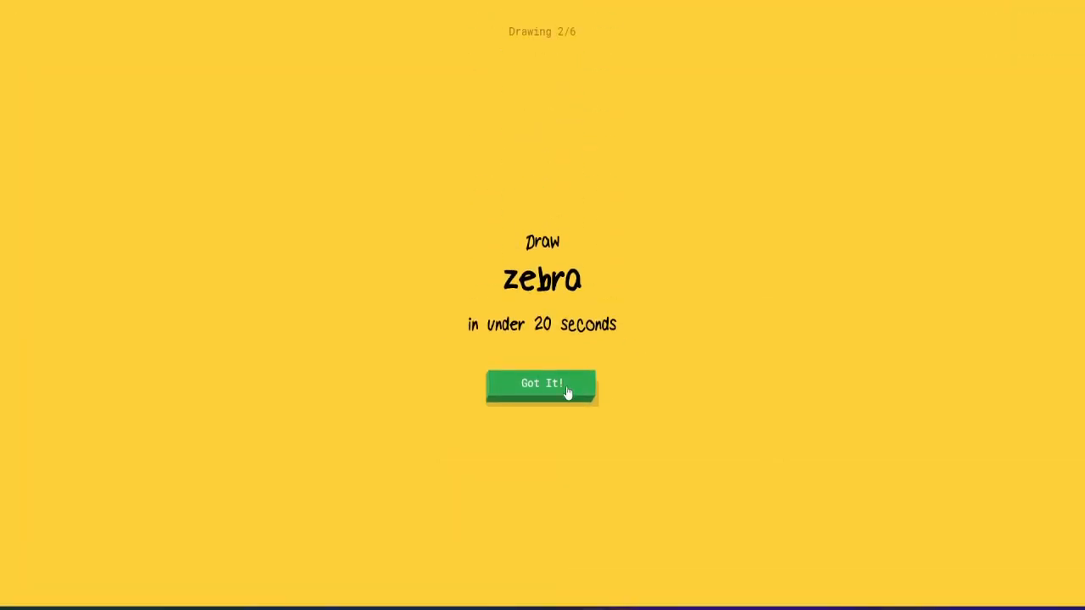
# Draw a zebra's neck, head, back, tail and body stripes
pyautogui.click(540, 384)
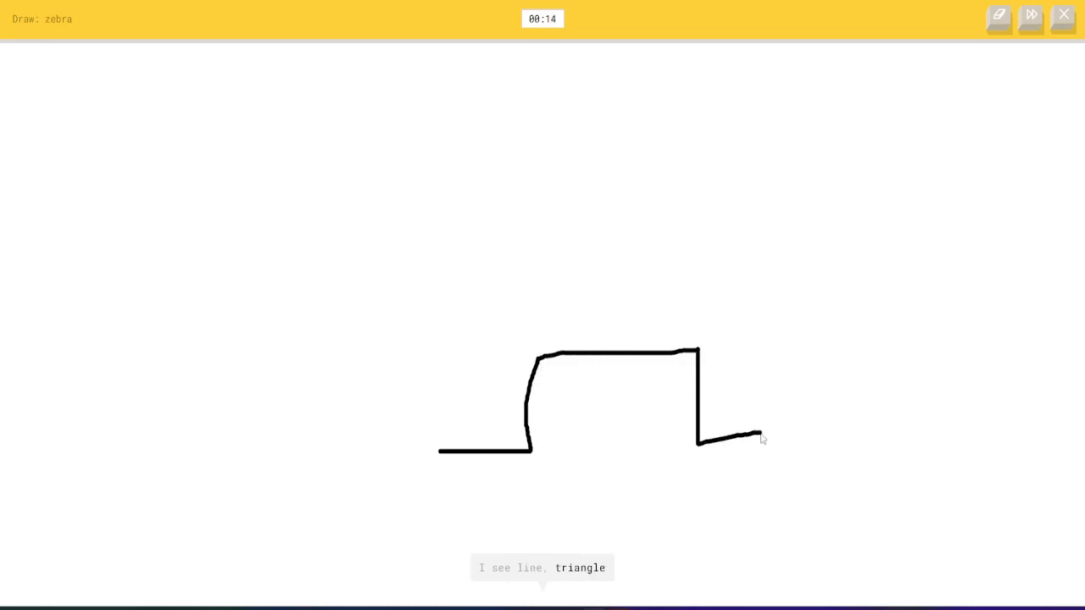
pyautogui.moveTo(758, 437); pyautogui.dragTo(775, 254)
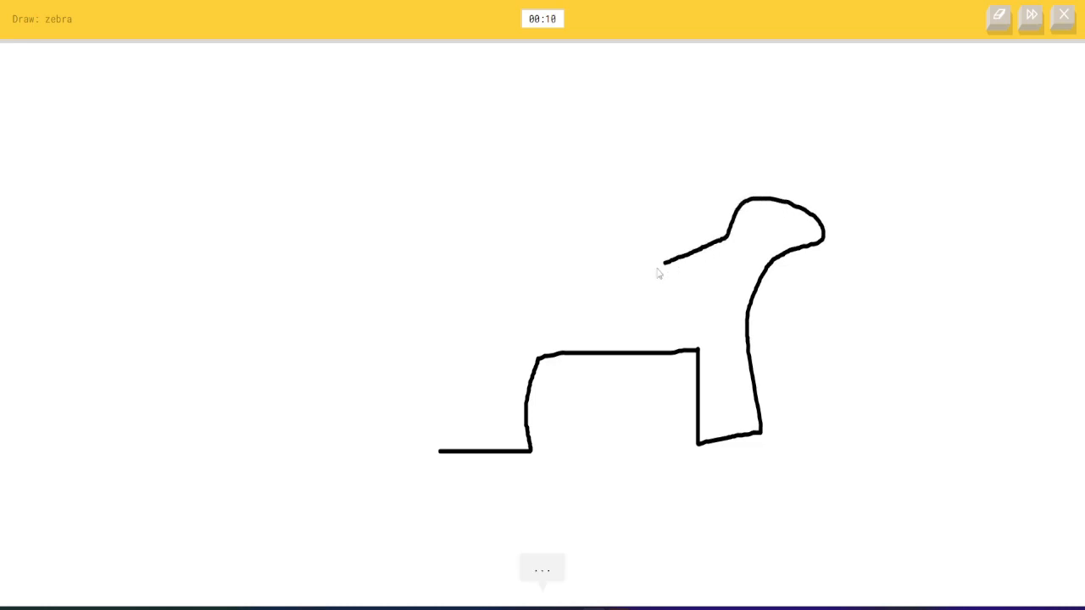
pyautogui.moveTo(665, 261); pyautogui.dragTo(292, 355)
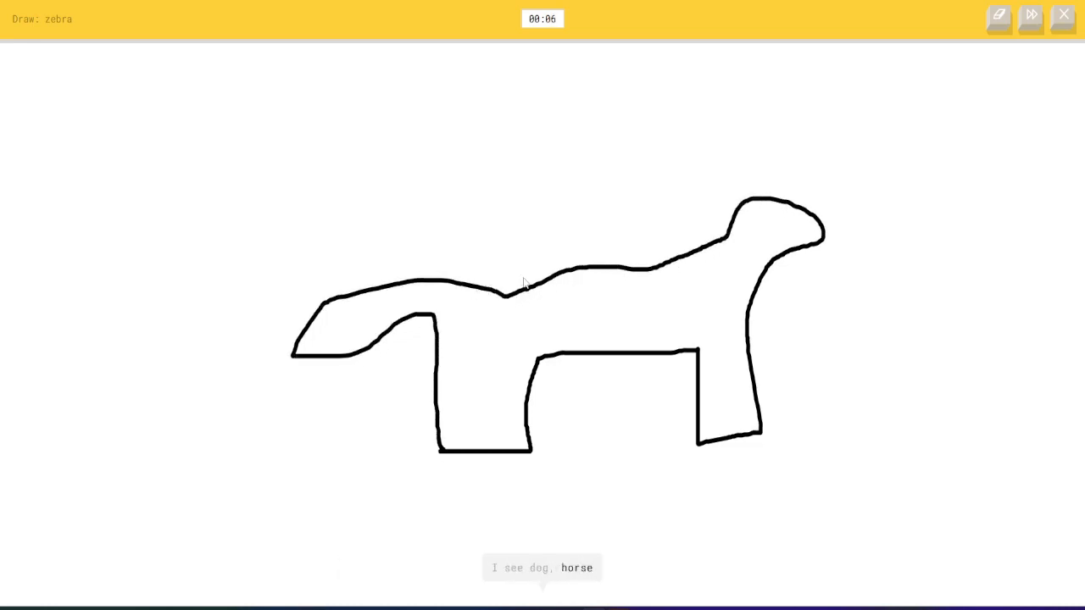
pyautogui.moveTo(541, 271); pyautogui.dragTo(547, 360)
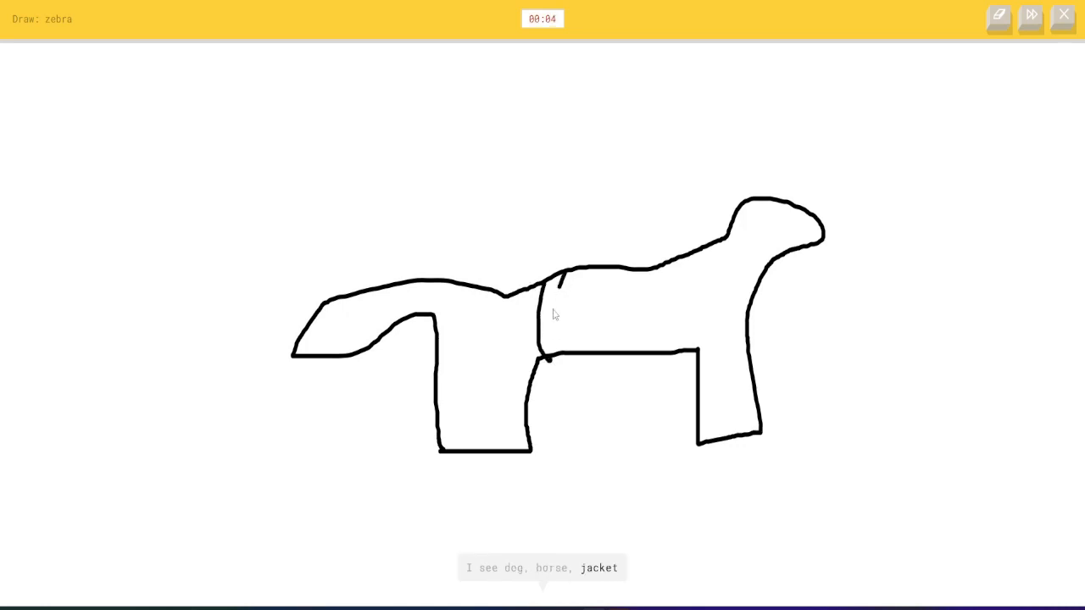
pyautogui.moveTo(559, 280); pyautogui.dragTo(631, 352)
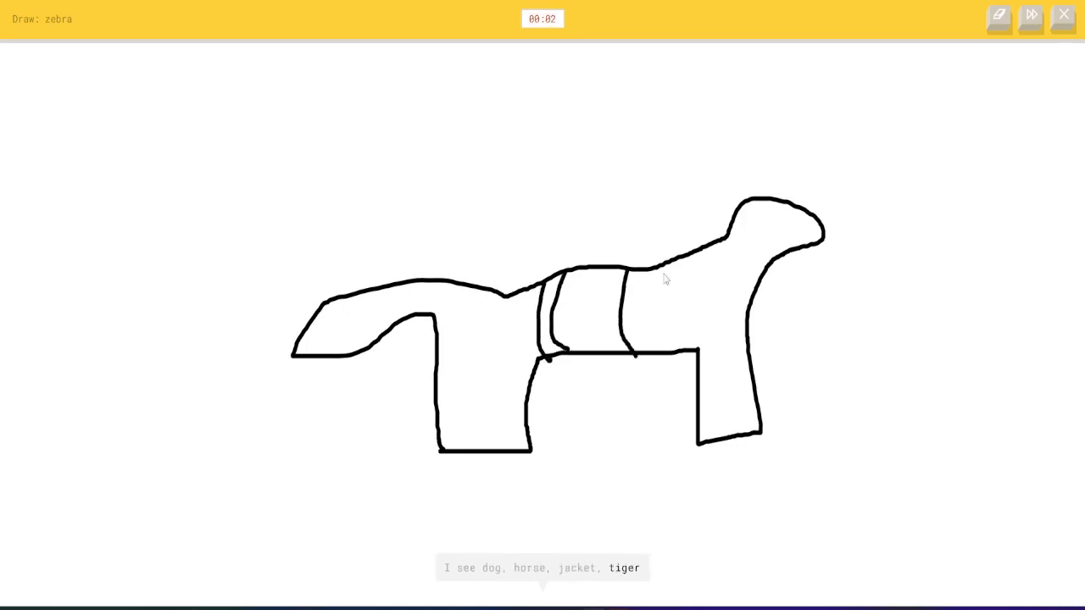
pyautogui.moveTo(663, 260); pyautogui.dragTo(666, 356)
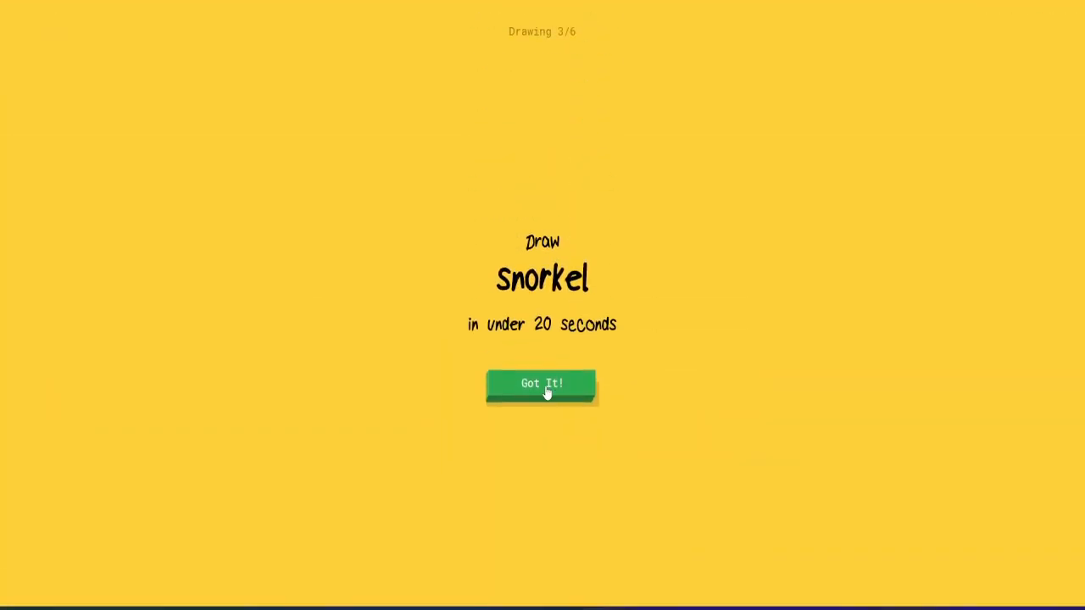
# Draw a snorkel with curved tube and mouthpiece
pyautogui.click(540, 383)
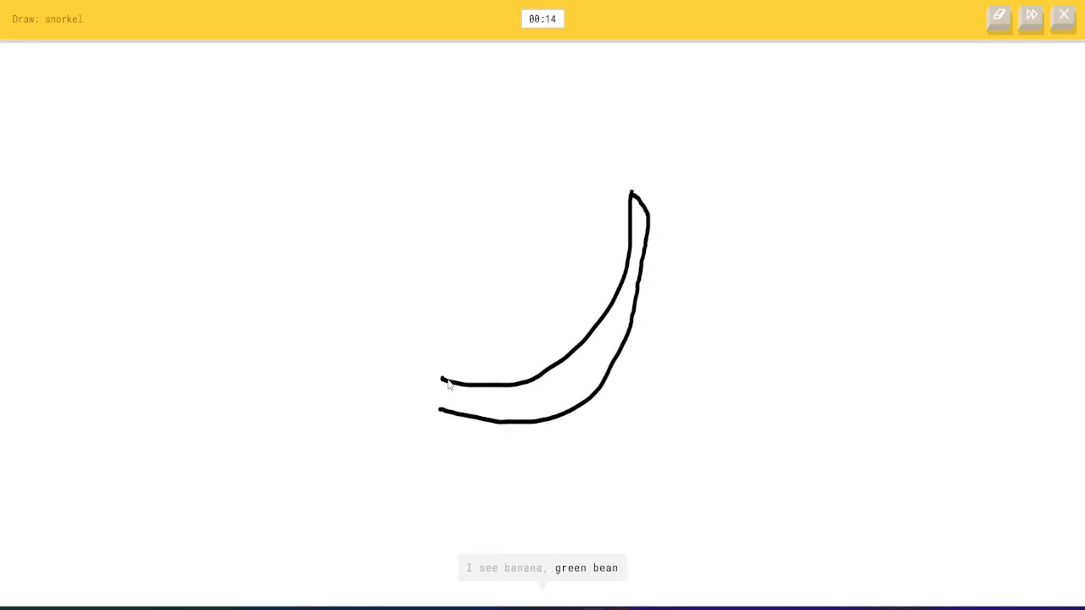
pyautogui.moveTo(447, 379); pyautogui.dragTo(470, 347)
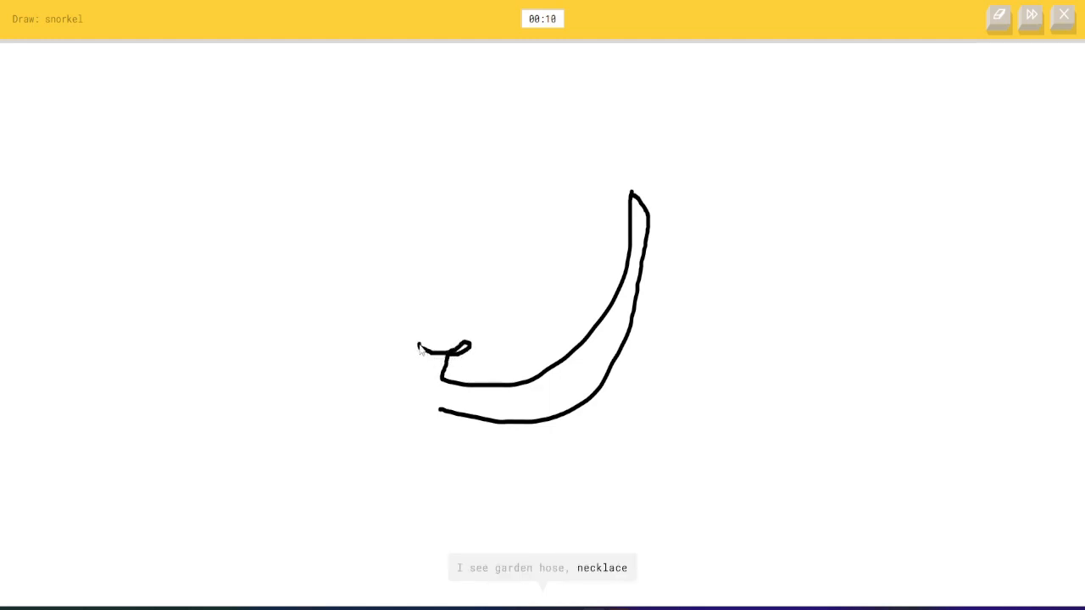
pyautogui.moveTo(423, 347); pyautogui.dragTo(439, 416)
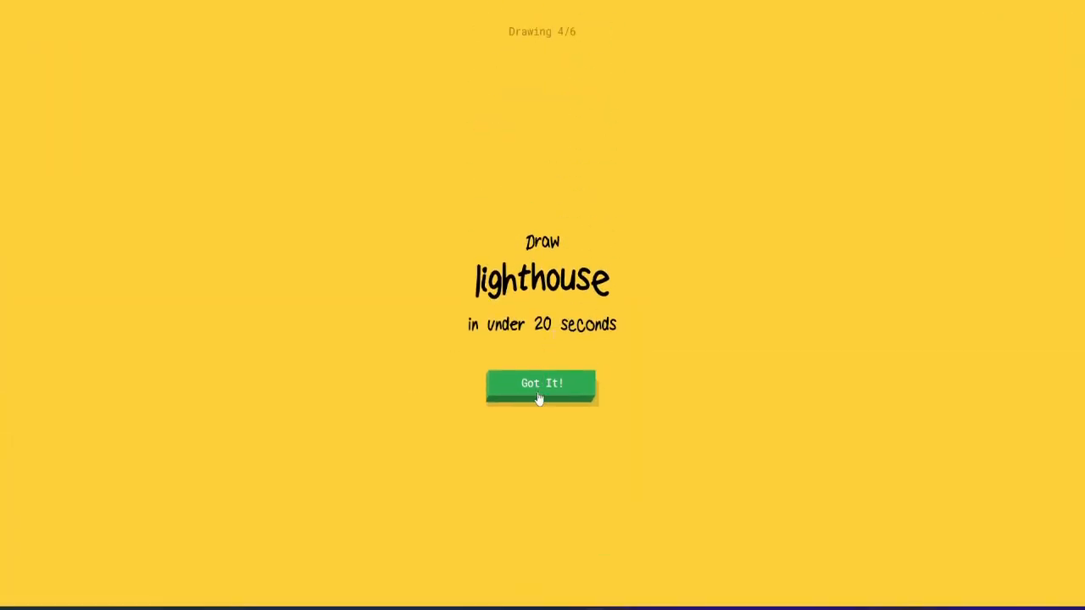
# Draw a lighthouse tower with lamp room, window bars and door
pyautogui.click(540, 383)
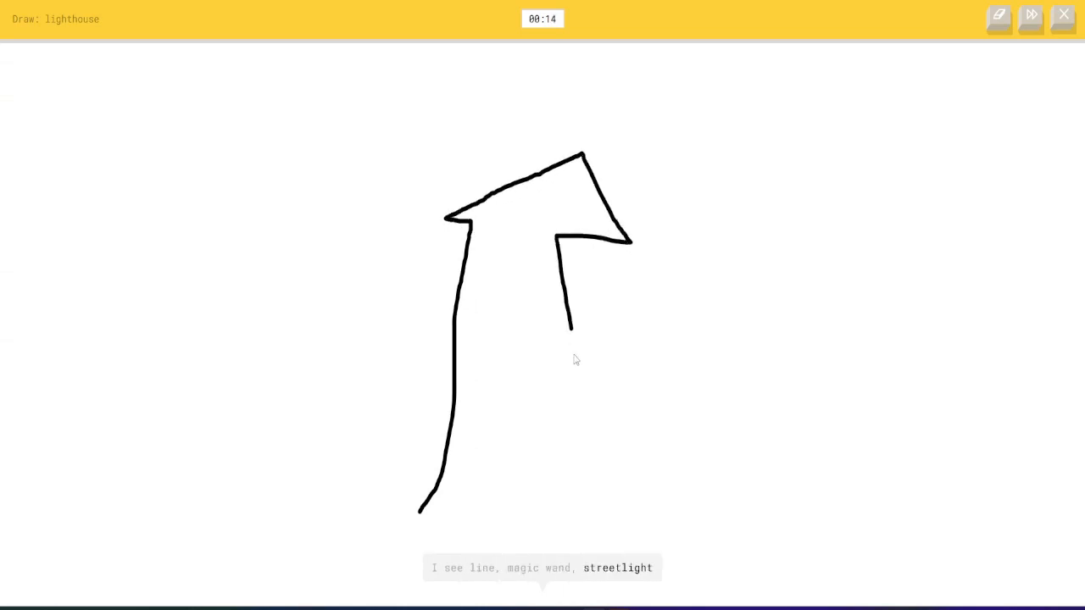
pyautogui.moveTo(568, 331); pyautogui.dragTo(570, 517)
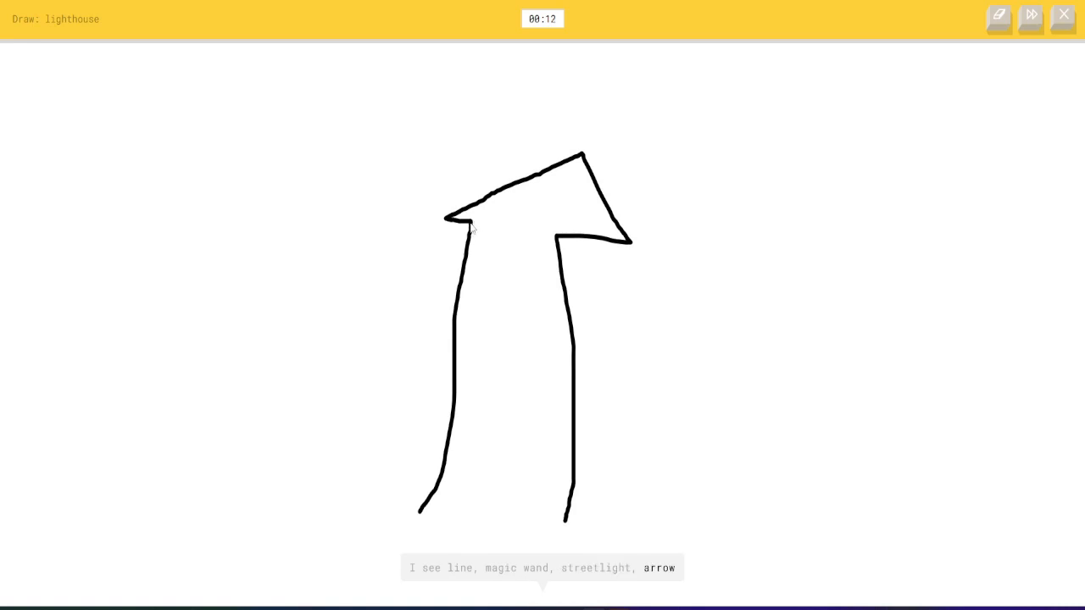
pyautogui.moveTo(474, 225); pyautogui.dragTo(602, 190)
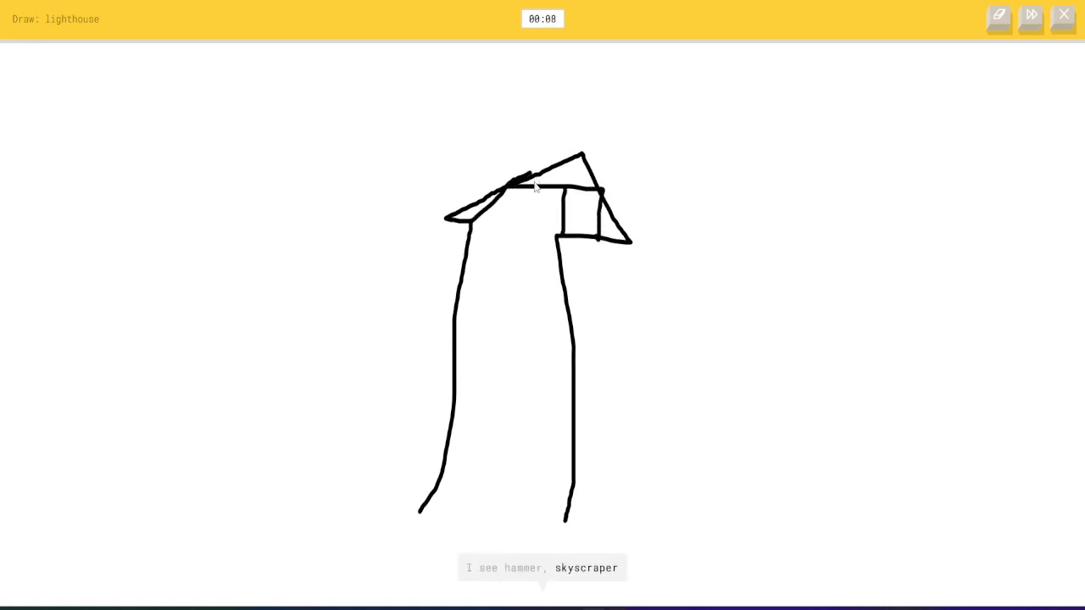
pyautogui.moveTo(508, 182); pyautogui.dragTo(500, 254)
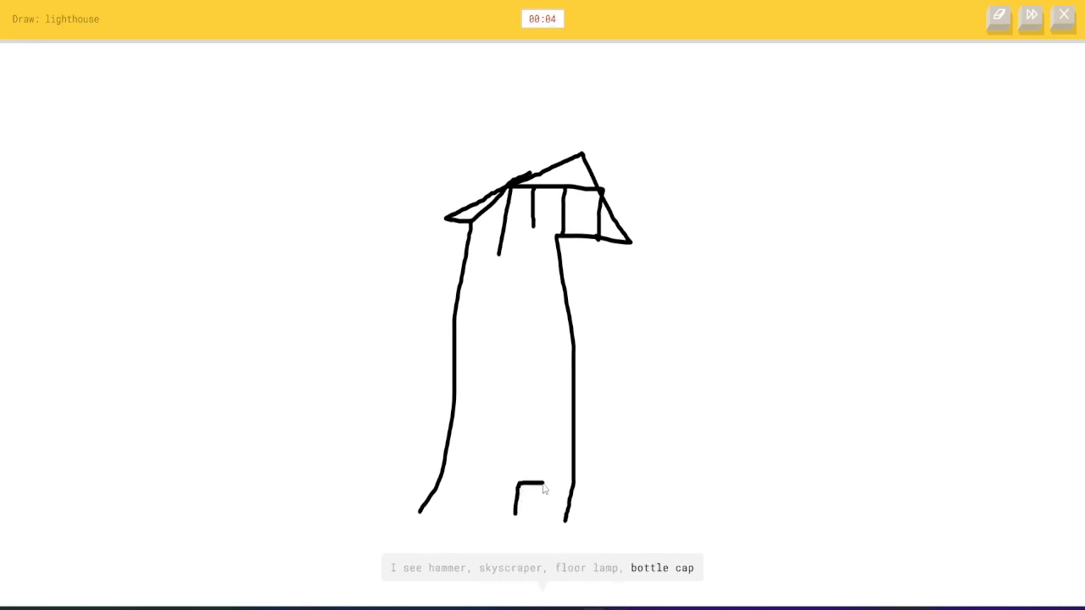
pyautogui.moveTo(517, 478); pyautogui.dragTo(525, 509)
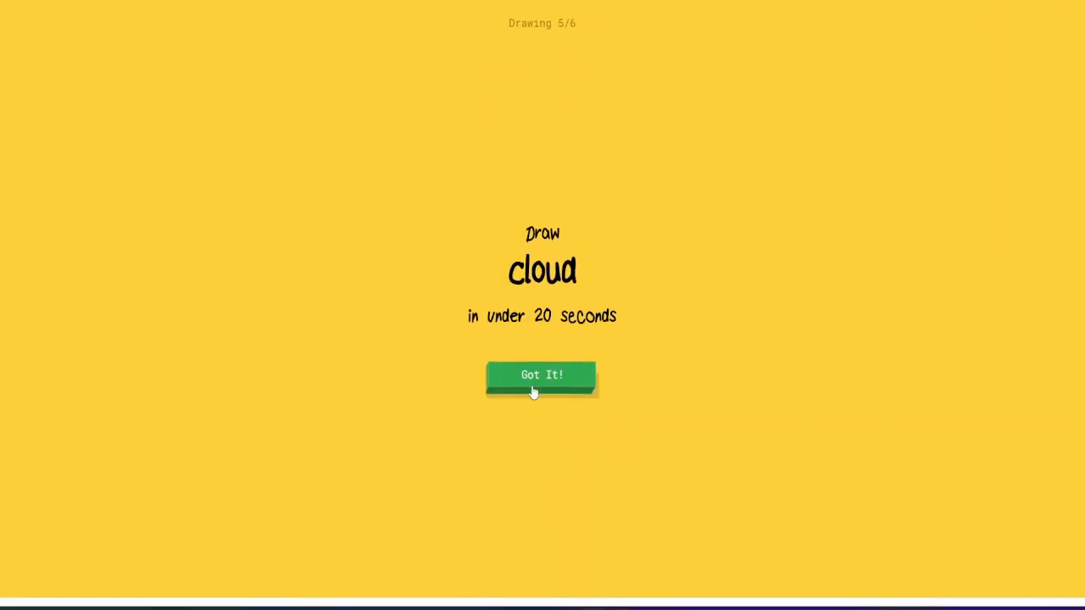
# Draw a cloud, then a spider with several legs
pyautogui.click(542, 375)
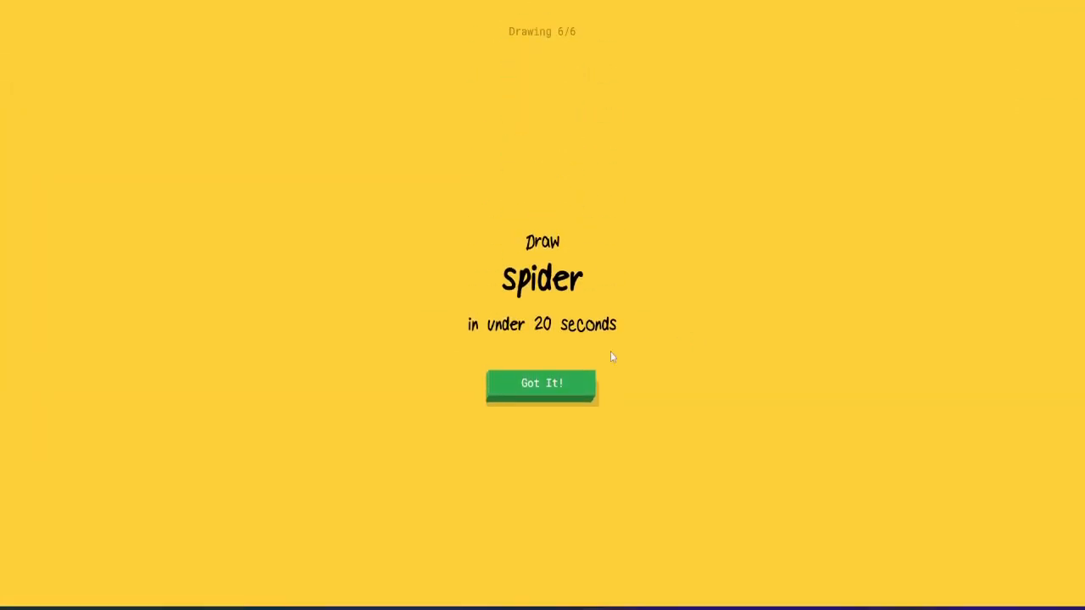
pyautogui.click(542, 383)
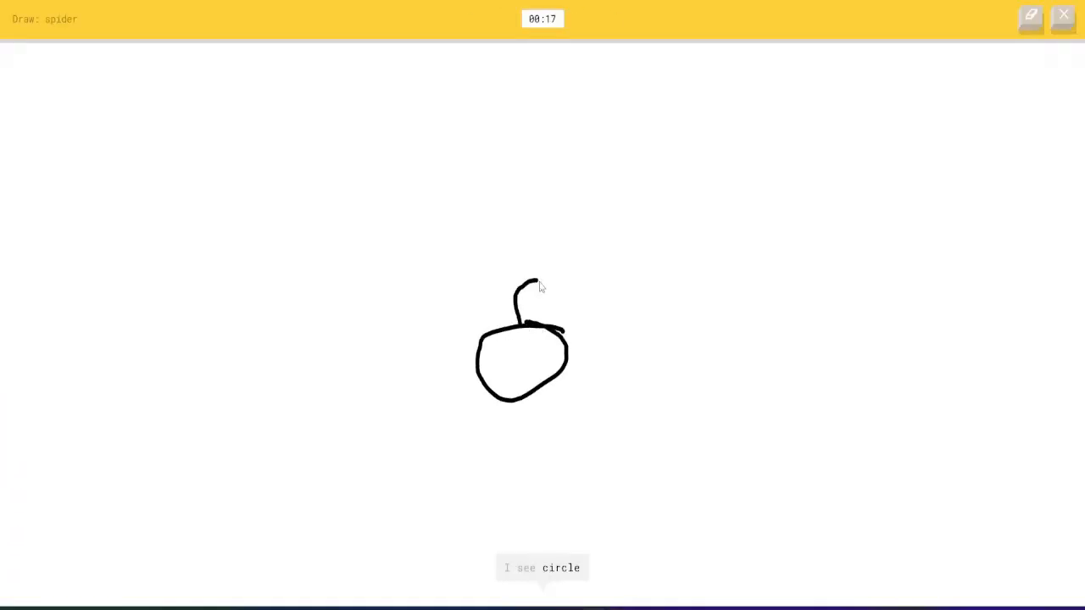
pyautogui.moveTo(543, 280); pyautogui.dragTo(593, 318)
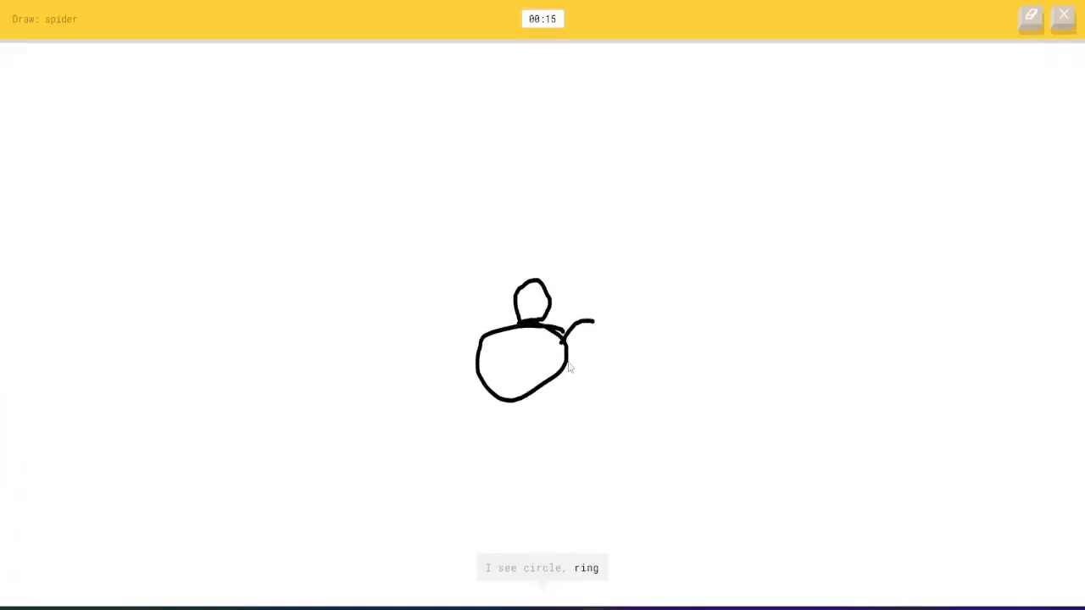
pyautogui.moveTo(559, 343); pyautogui.dragTo(593, 389)
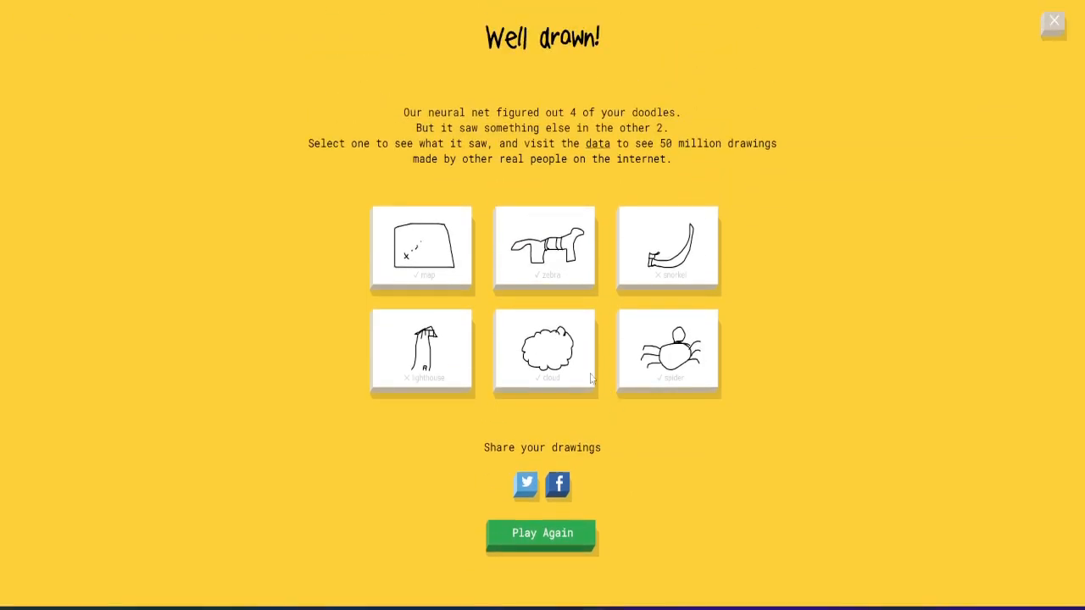
# Play again, draw a microphone stand base, then outline a sleeping bag
pyautogui.click(541, 533)
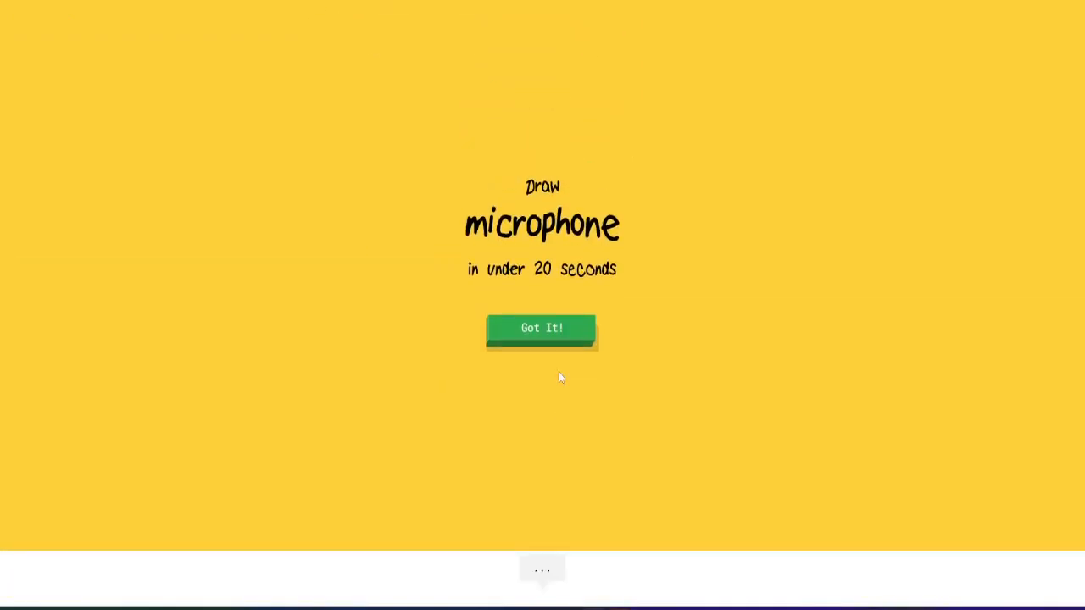
pyautogui.click(541, 328)
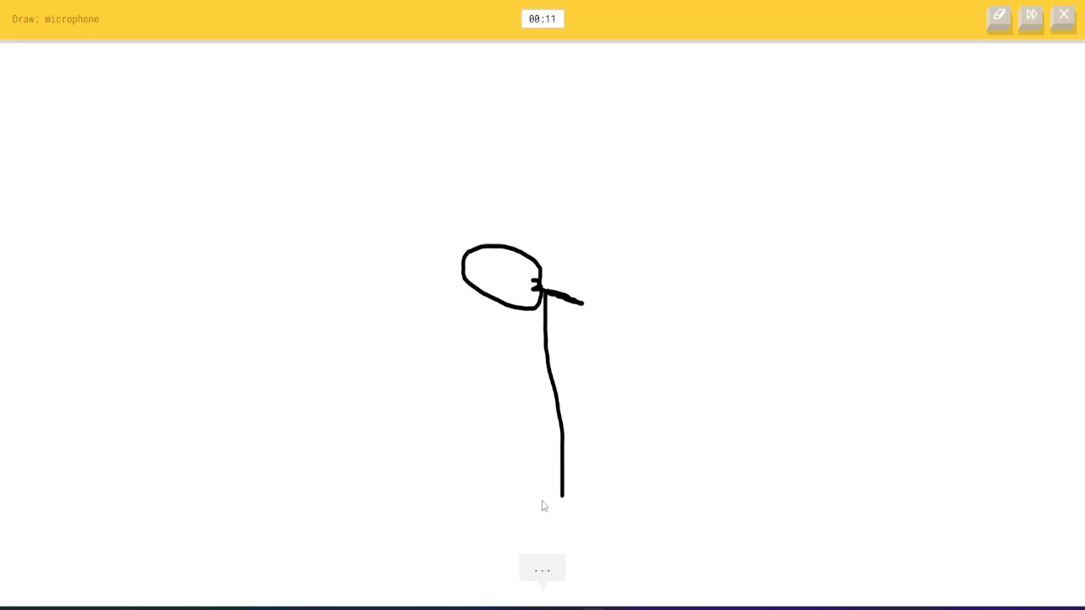
pyautogui.moveTo(532, 496); pyautogui.dragTo(636, 498)
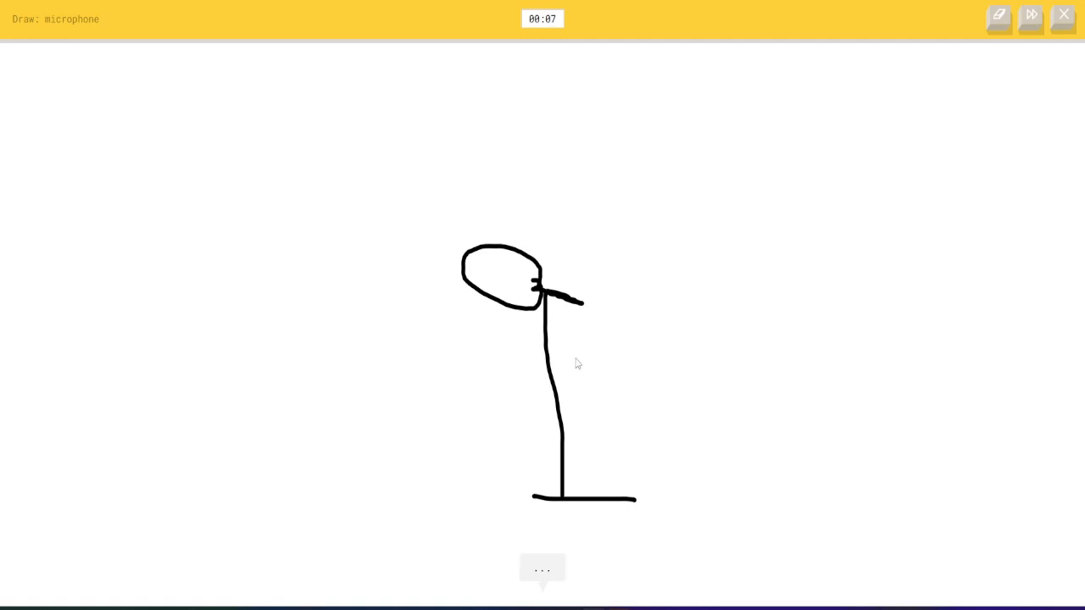
pyautogui.moveTo(525, 328)
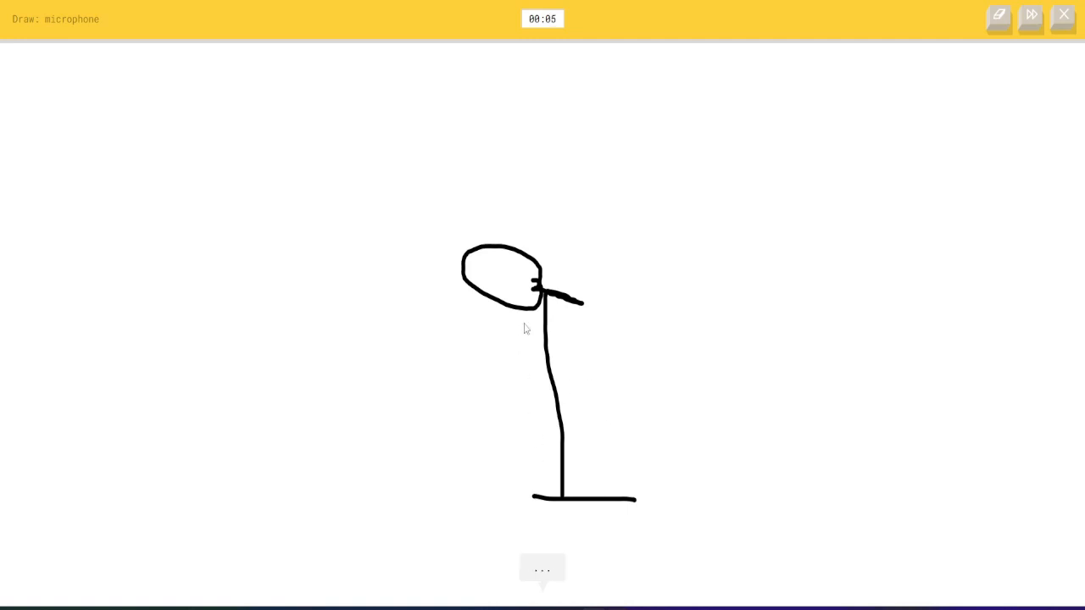
pyautogui.moveTo(659, 322)
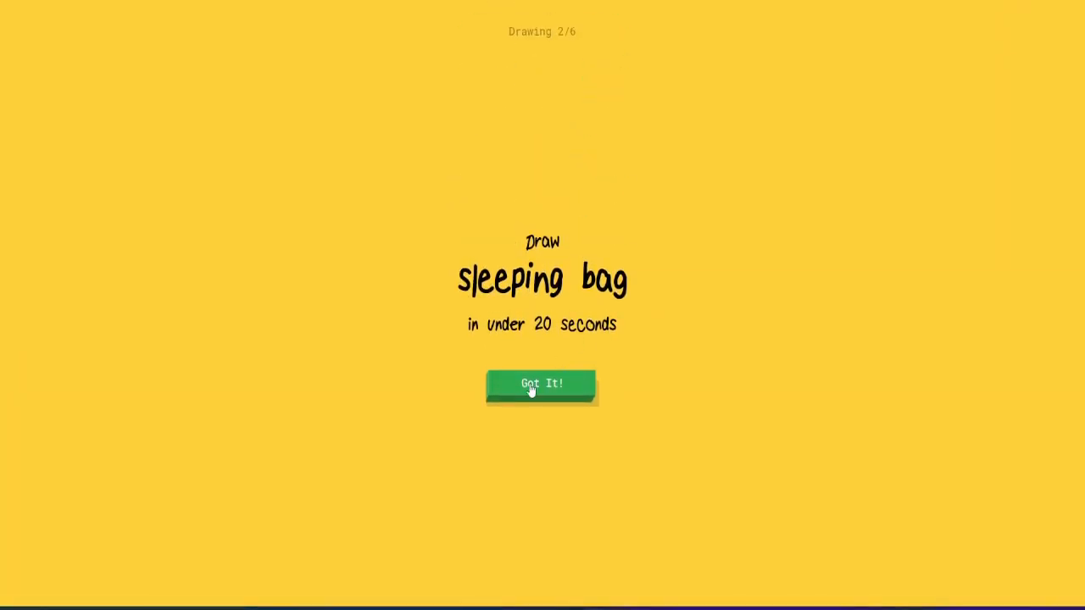
pyautogui.click(541, 383)
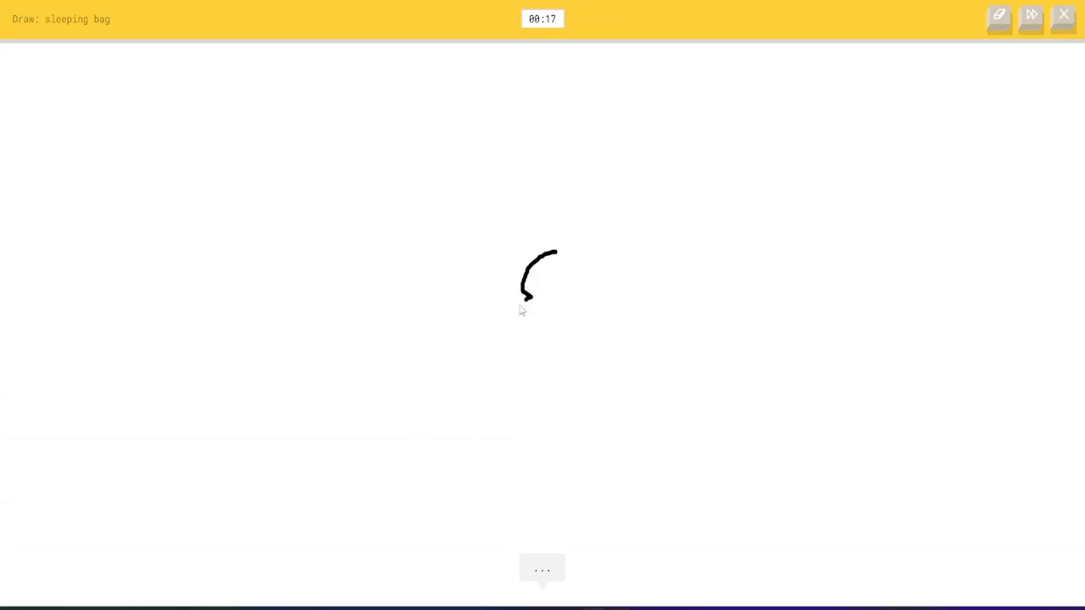
pyautogui.moveTo(527, 300); pyautogui.dragTo(609, 405)
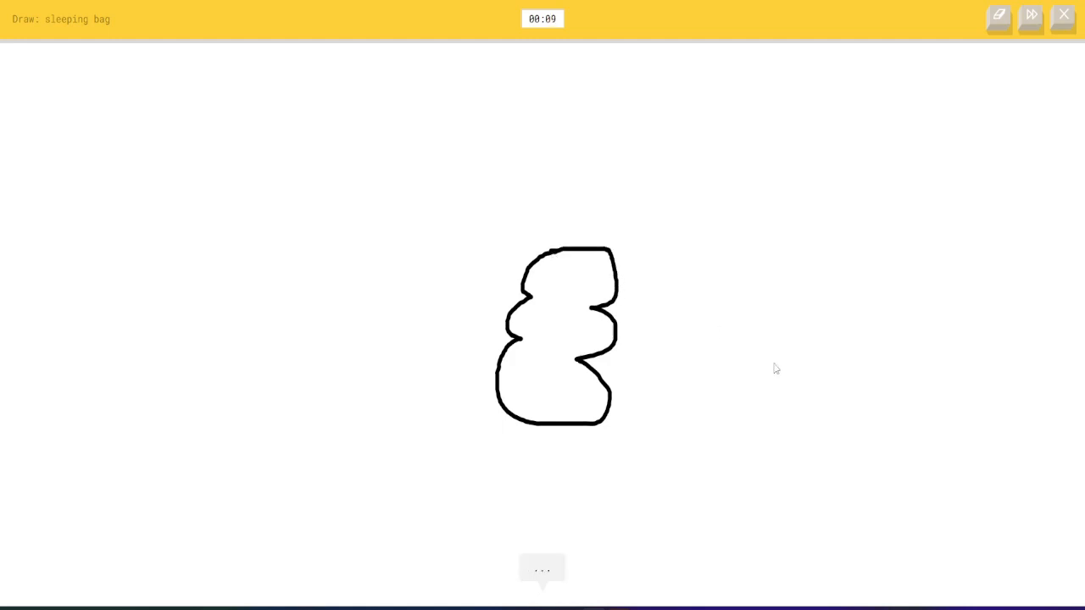
pyautogui.moveTo(398, 308)
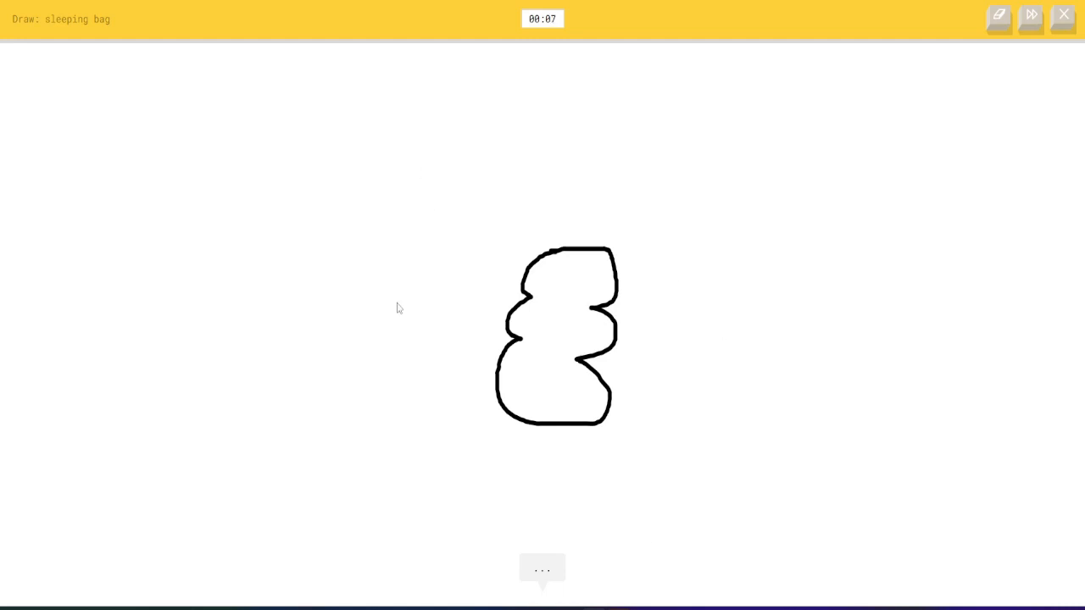
pyautogui.moveTo(794, 468)
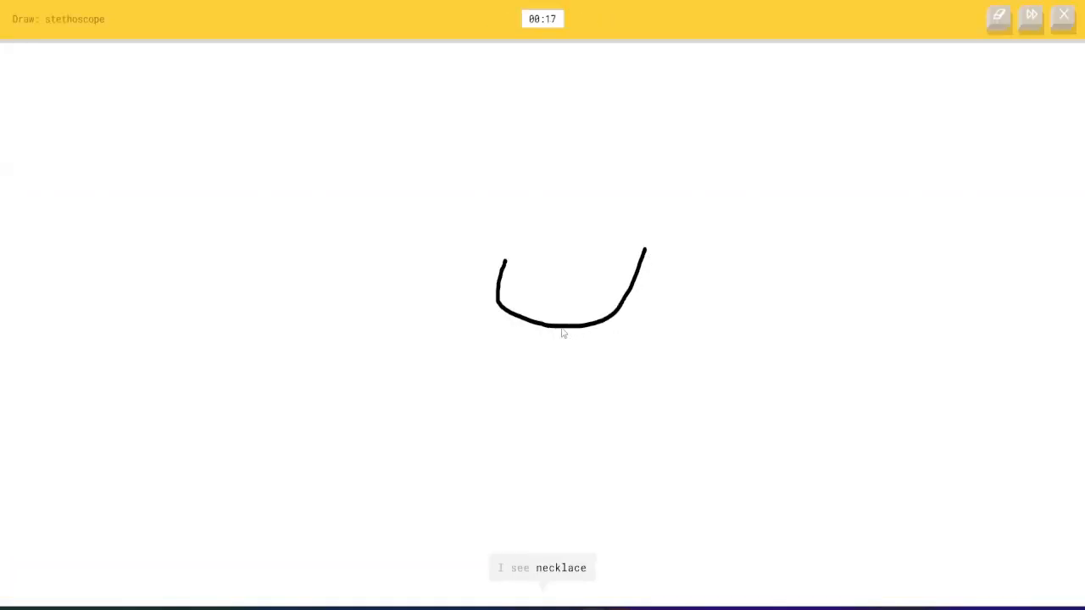
# Finish the stethoscope tubing and draw a wine glass
pyautogui.moveTo(560, 333); pyautogui.dragTo(494, 435)
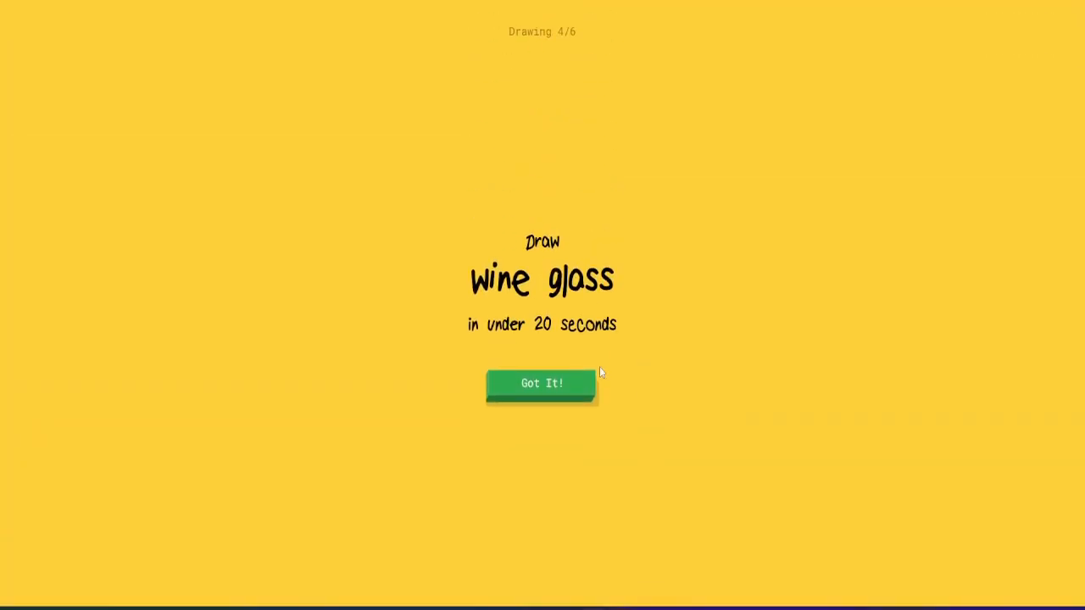
pyautogui.click(541, 383)
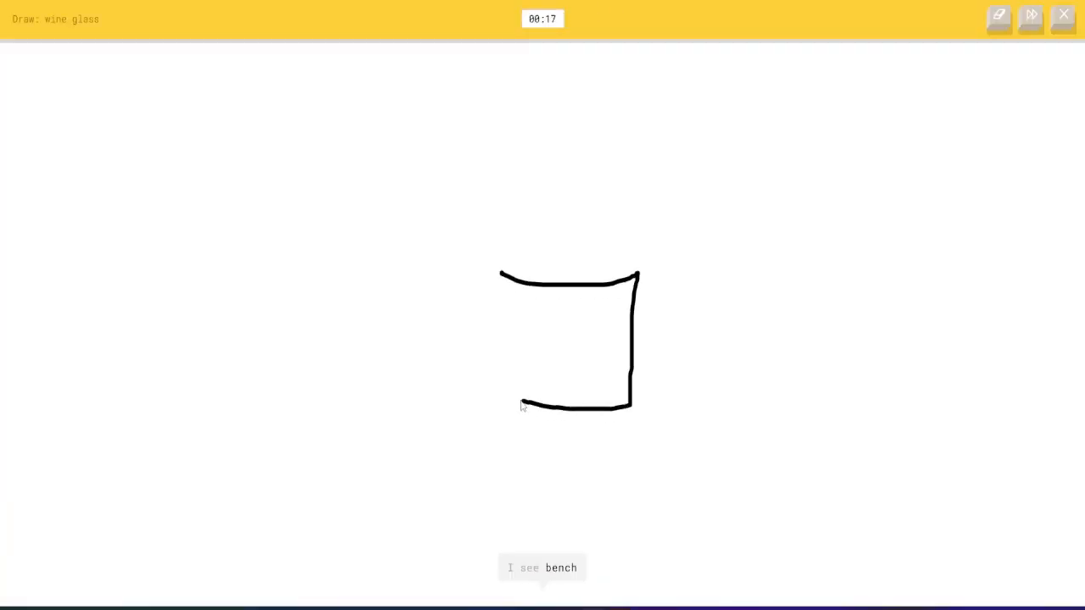
pyautogui.moveTo(525, 407); pyautogui.dragTo(496, 280)
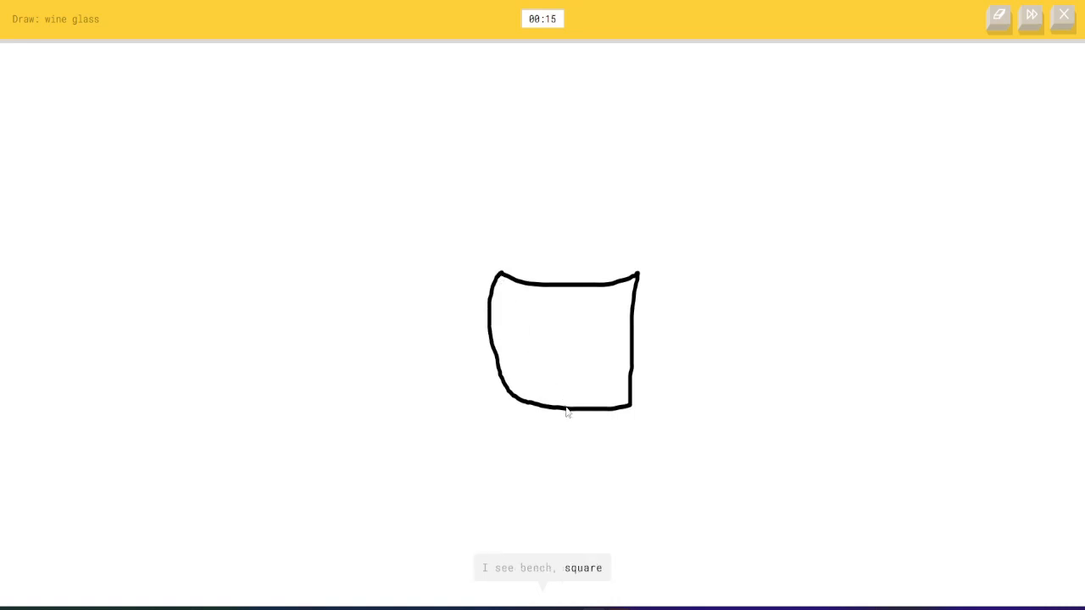
pyautogui.moveTo(564, 411); pyautogui.dragTo(640, 515)
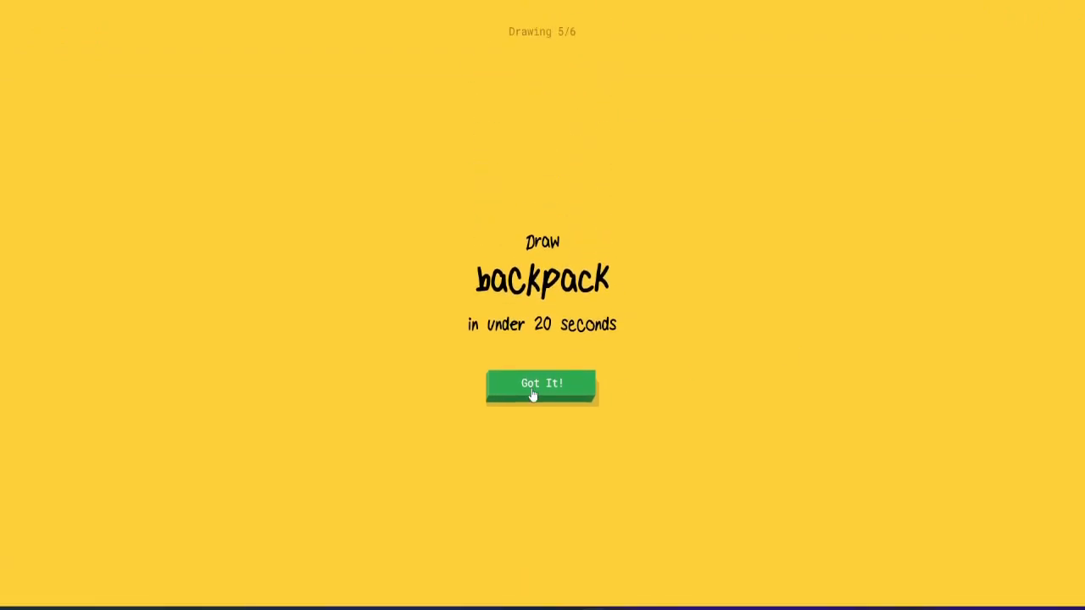
# Sketch a backpack with top loop and body
pyautogui.click(541, 383)
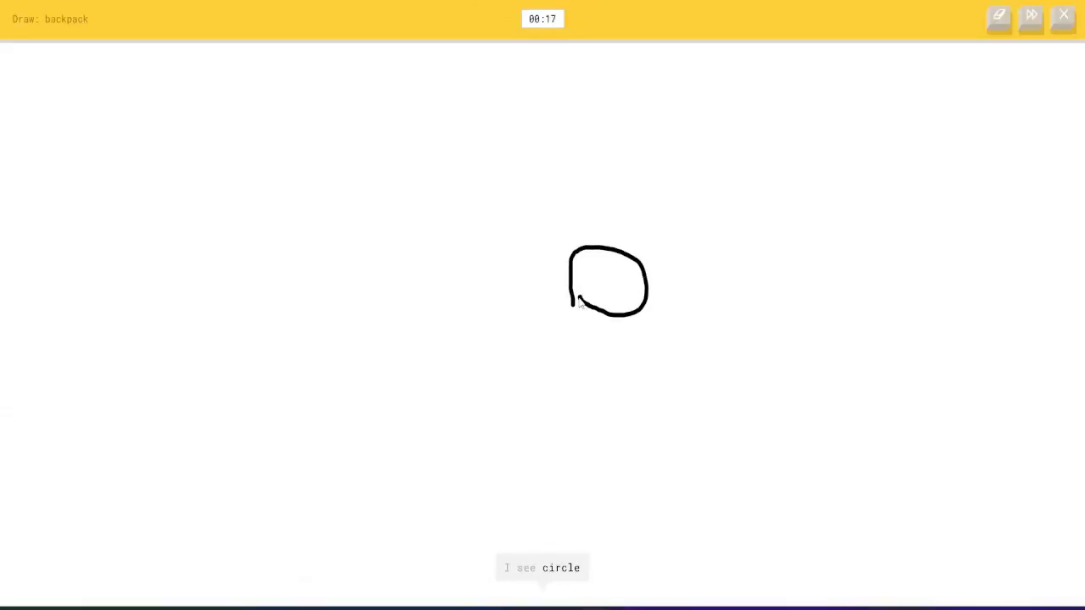
pyautogui.moveTo(577, 300); pyautogui.dragTo(653, 421)
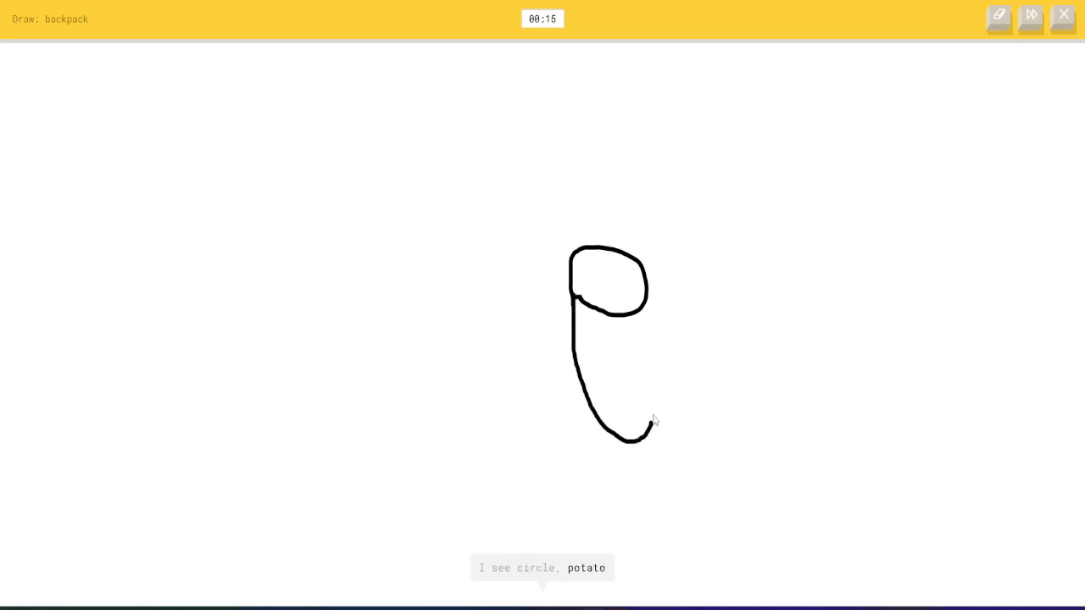
pyautogui.moveTo(615, 318); pyautogui.dragTo(653, 428)
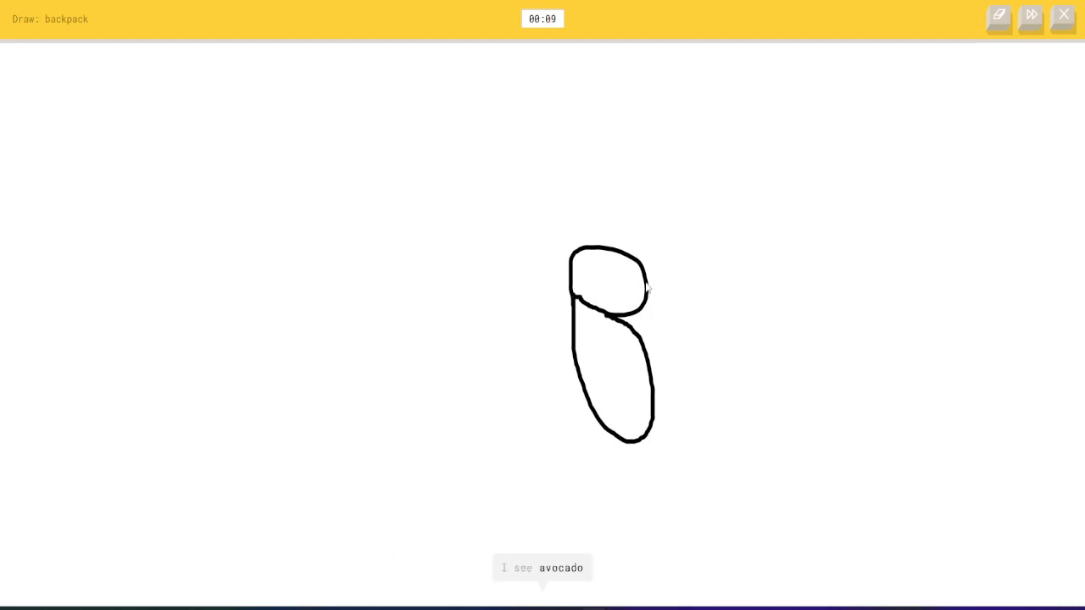
pyautogui.moveTo(593, 246); pyautogui.dragTo(623, 225)
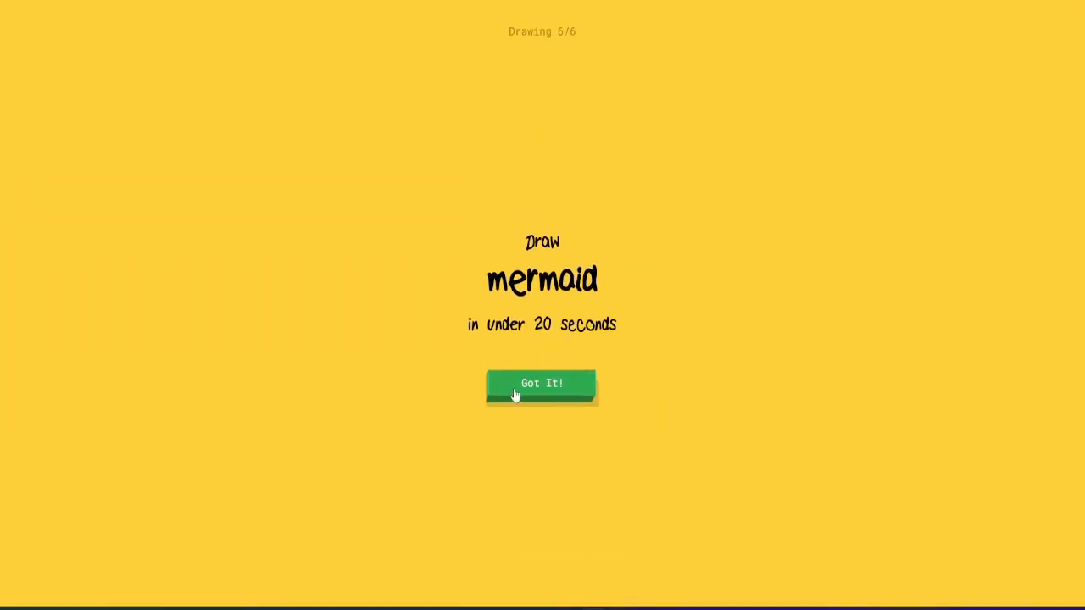
# Draw a mermaid's tail, fin and torso, then start a new round
pyautogui.click(541, 383)
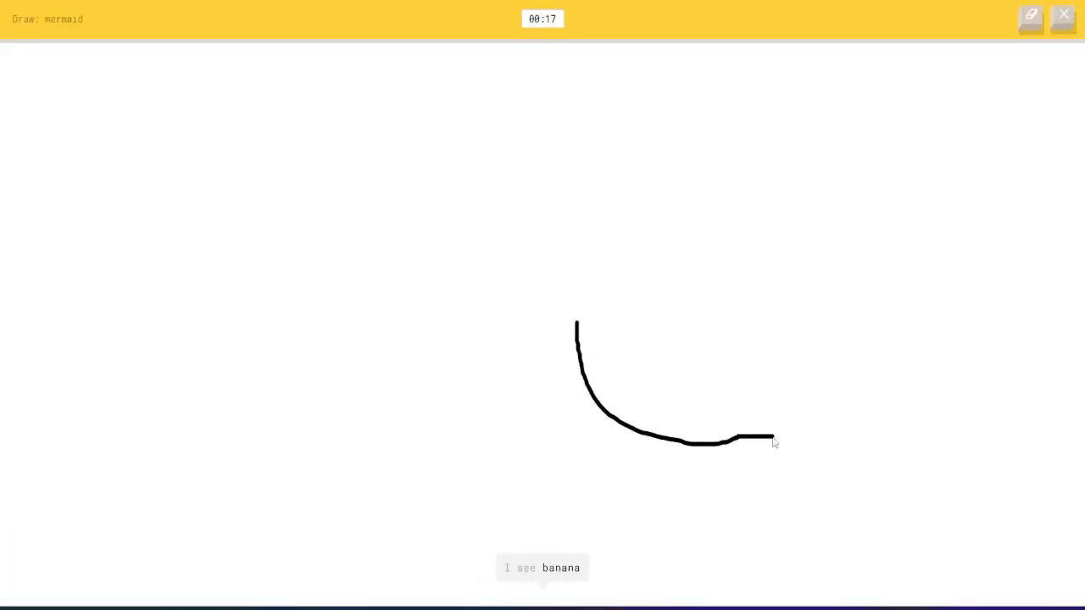
pyautogui.moveTo(770, 439); pyautogui.dragTo(730, 487)
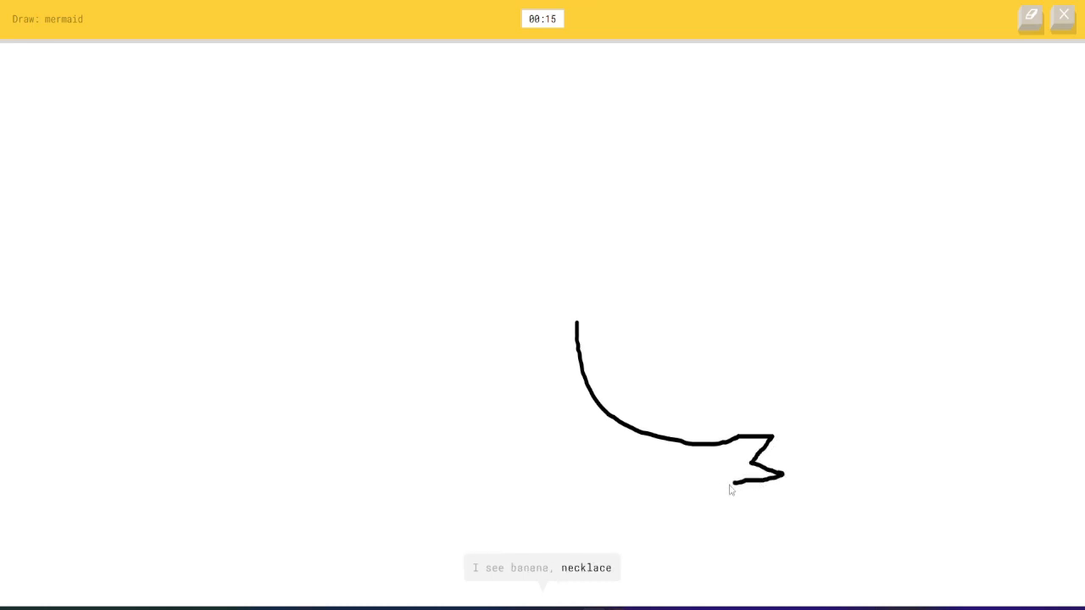
pyautogui.moveTo(534, 329); pyautogui.dragTo(729, 487)
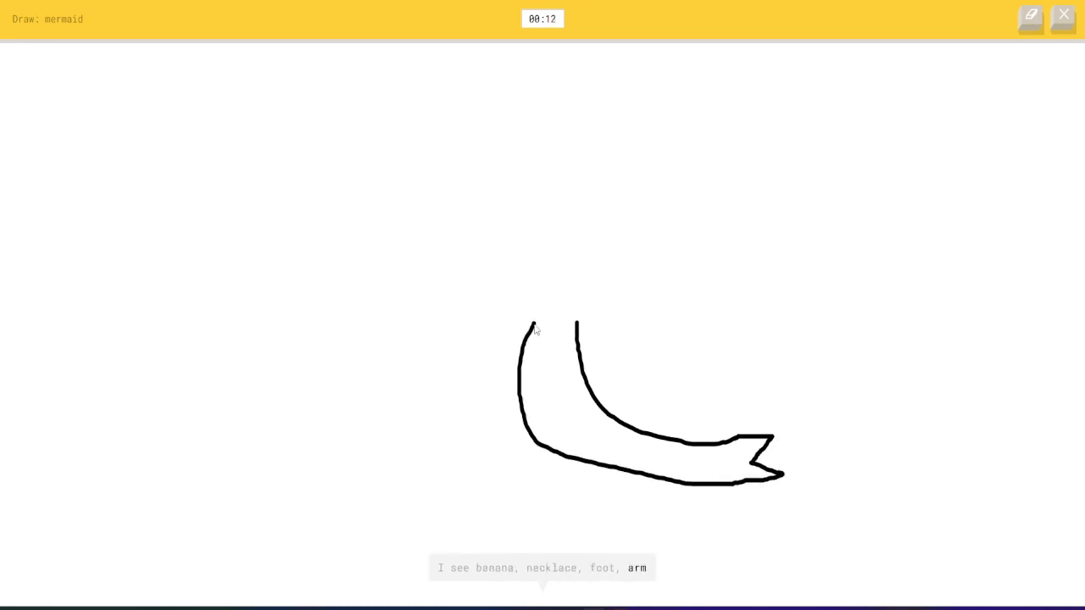
pyautogui.moveTo(534, 328); pyautogui.dragTo(581, 324)
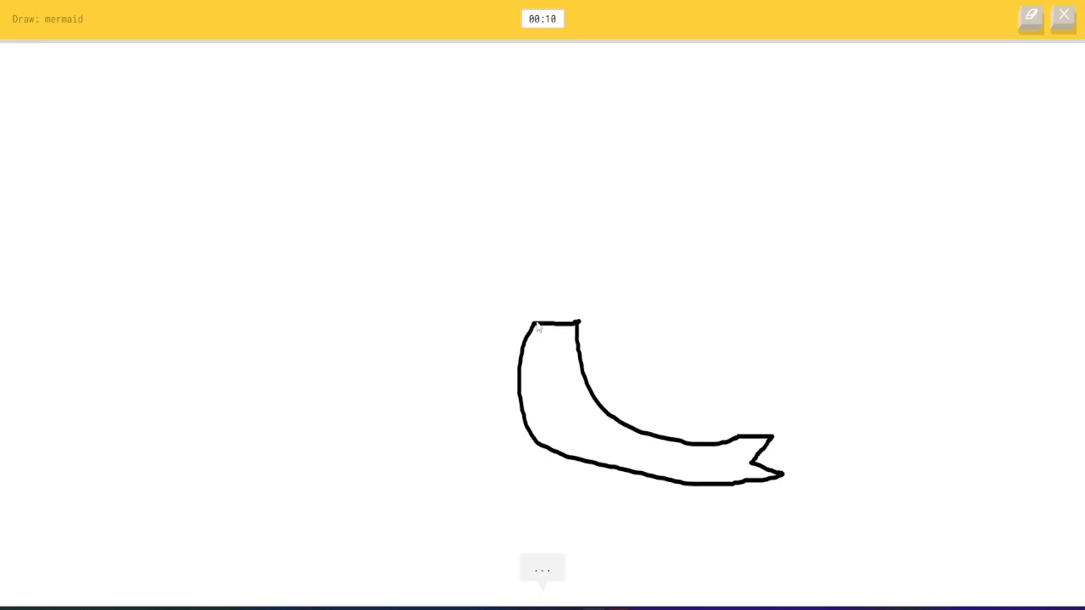
pyautogui.moveTo(536, 324); pyautogui.dragTo(551, 204)
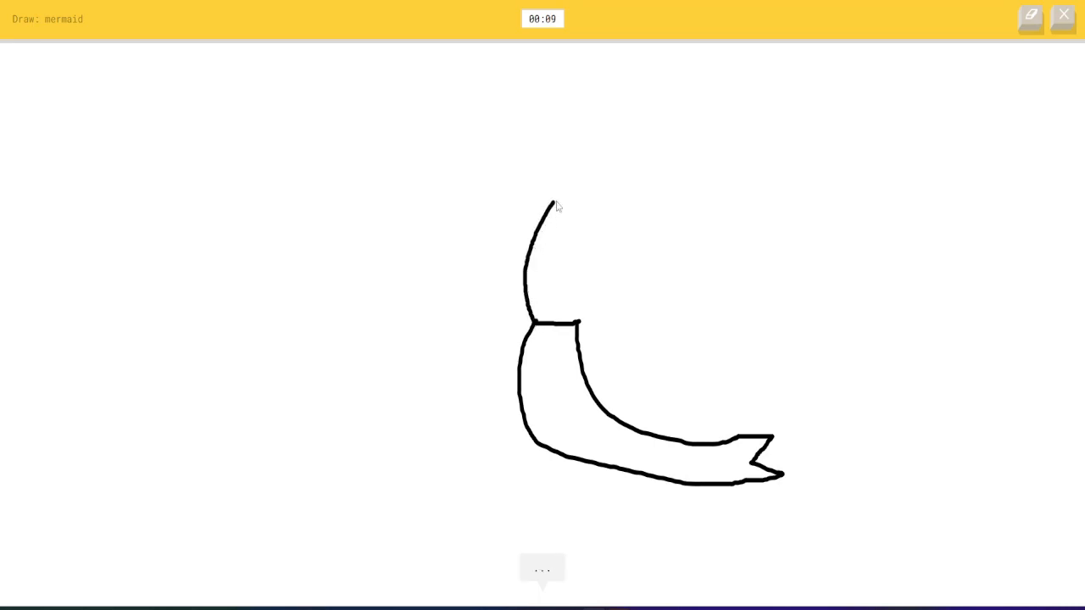
pyautogui.moveTo(555, 203); pyautogui.dragTo(581, 326)
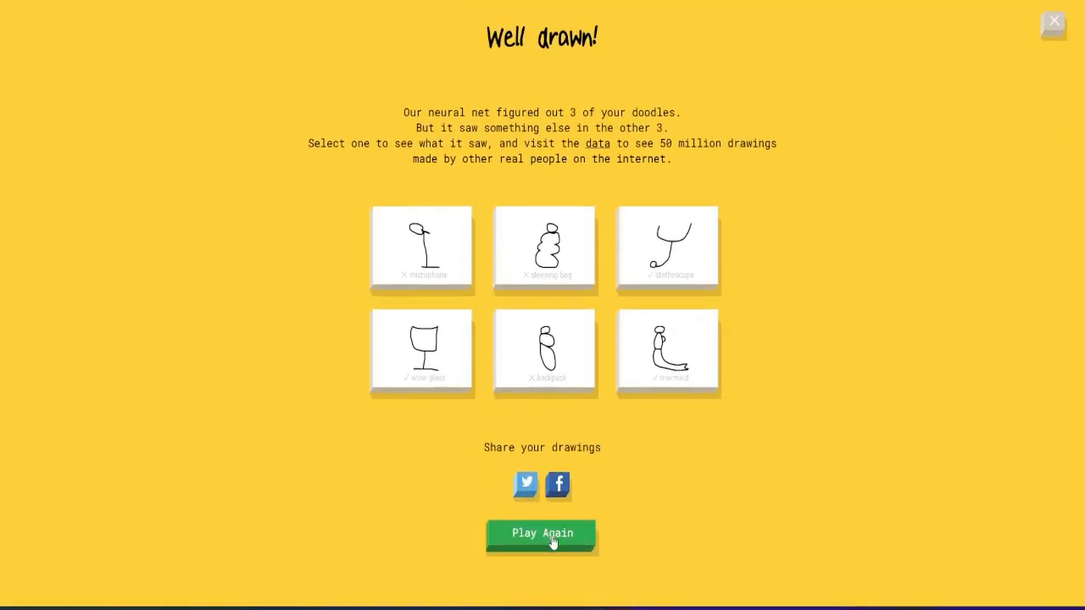
pyautogui.click(541, 533)
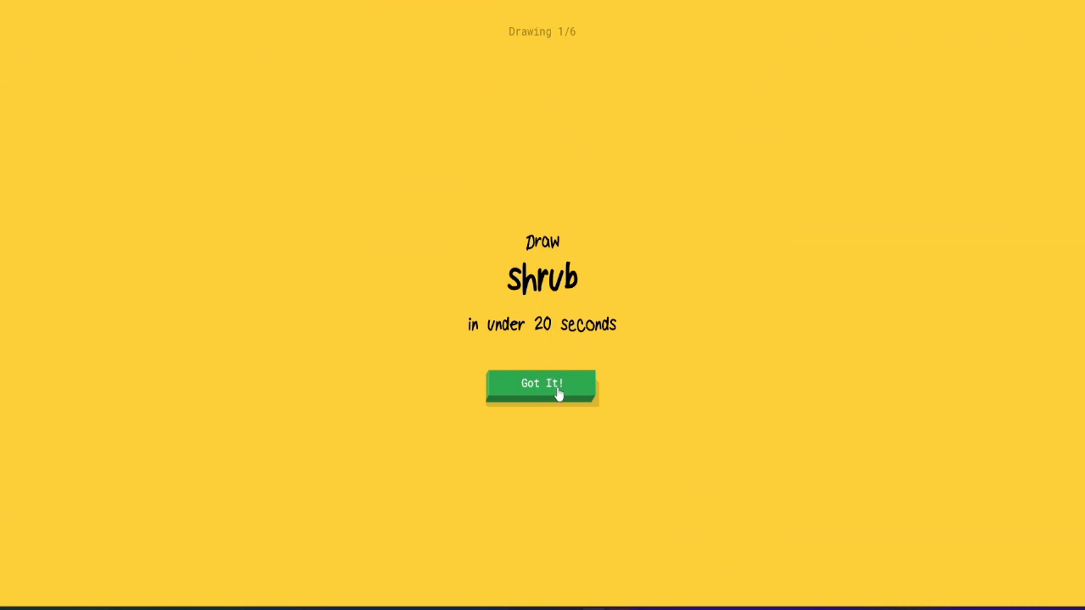
# Draw a shrub, a leaf with stem, and a sun with rays
pyautogui.click(542, 383)
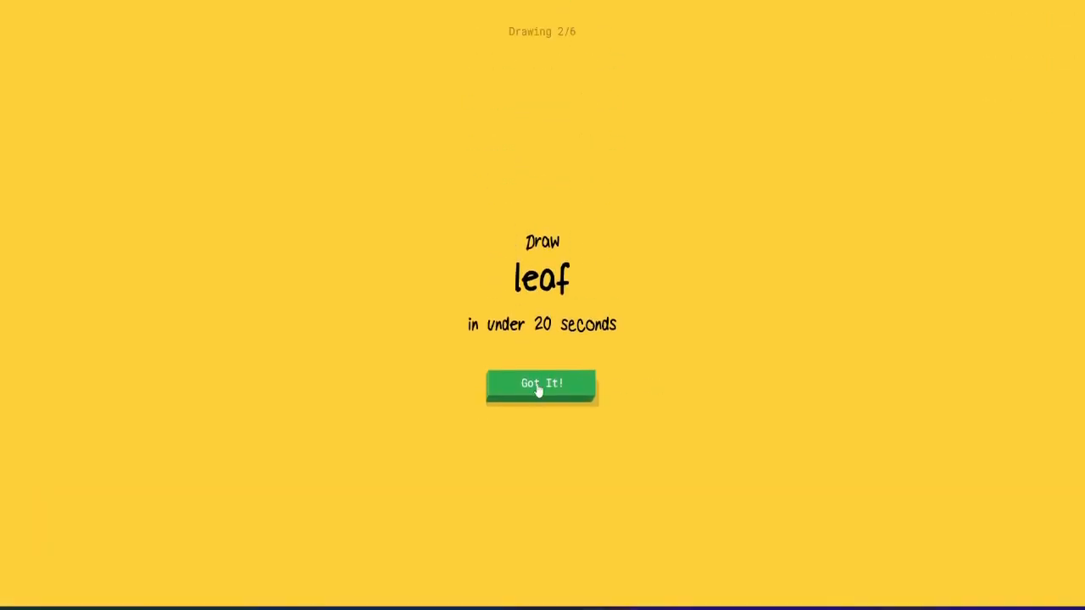
pyautogui.click(541, 383)
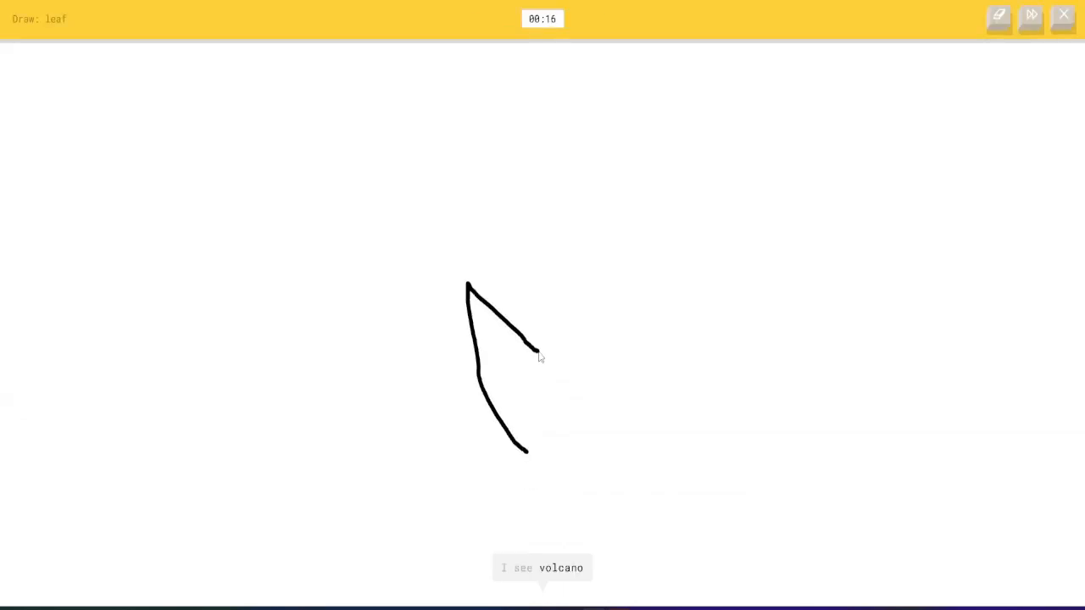
pyautogui.moveTo(533, 347); pyautogui.dragTo(640, 267)
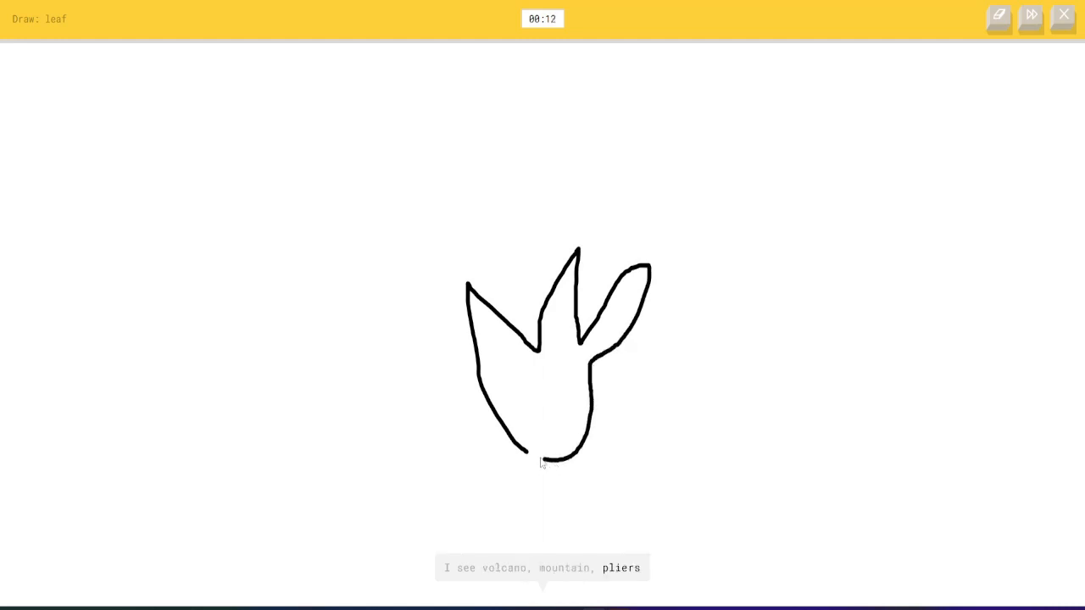
pyautogui.moveTo(542, 462); pyautogui.dragTo(576, 504)
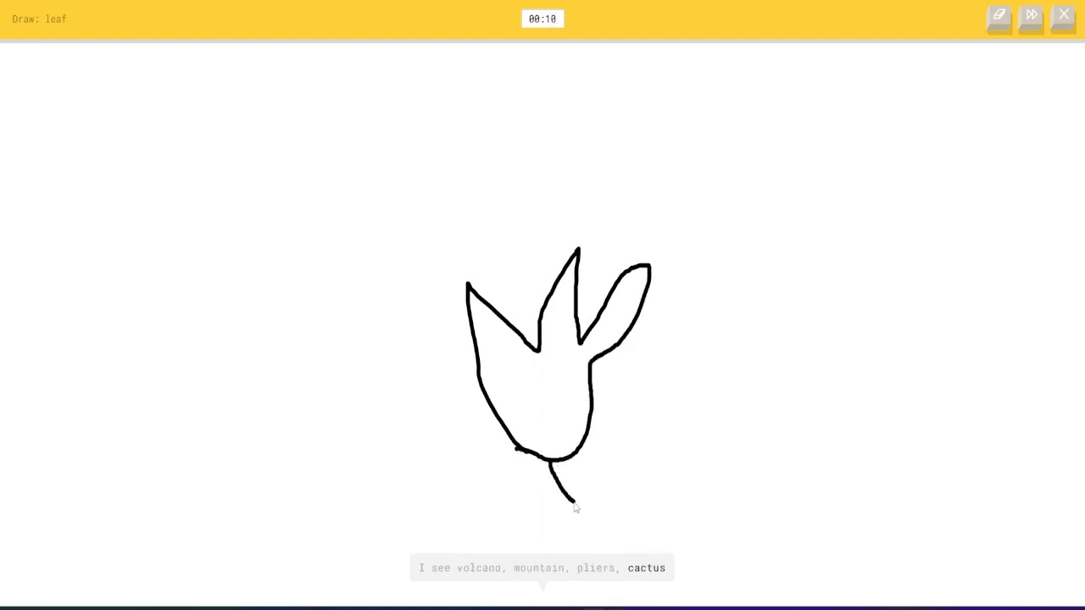
pyautogui.moveTo(753, 418)
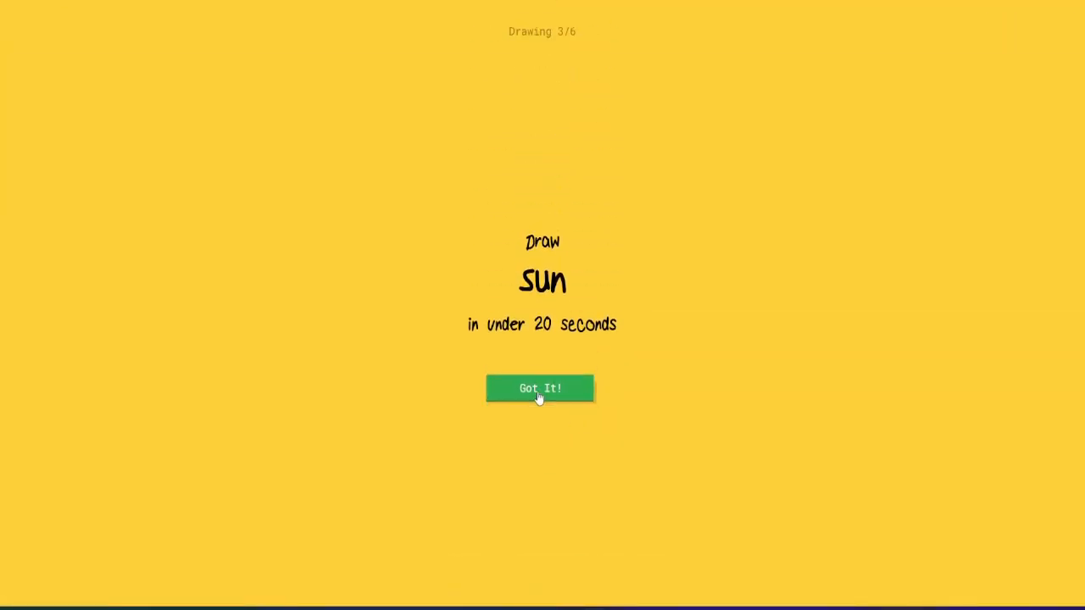
pyautogui.click(540, 388)
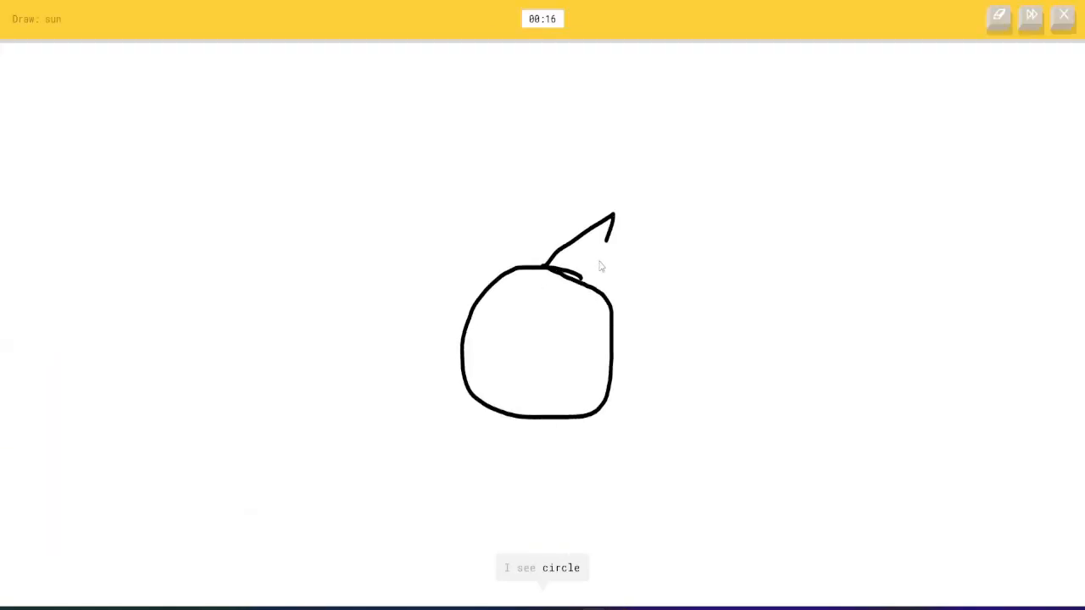
pyautogui.moveTo(611, 216); pyautogui.dragTo(678, 364)
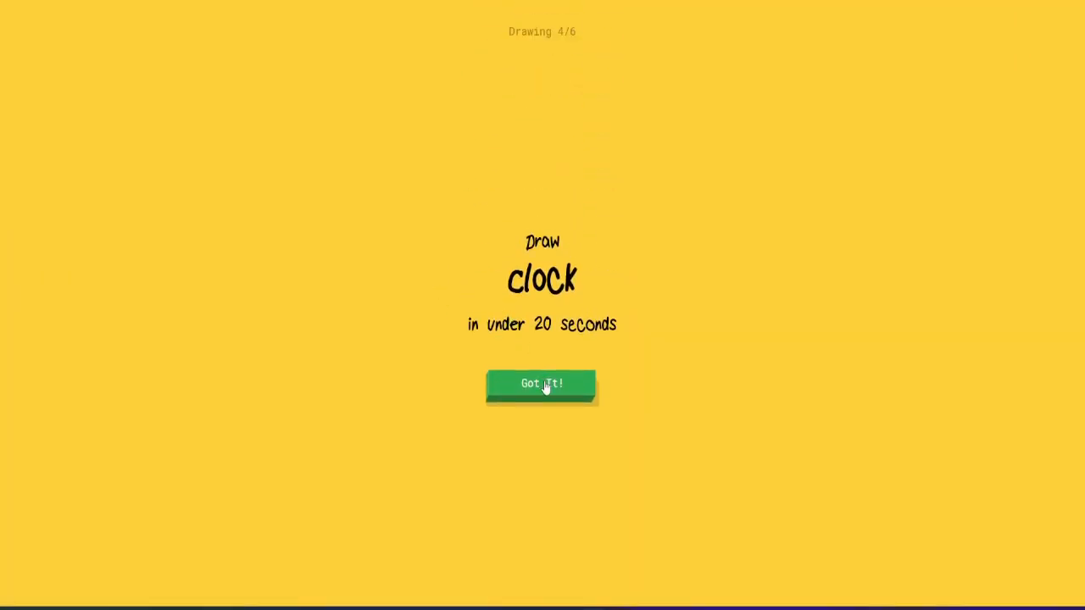
# Draw a clock face with hands, a peanut outline and a clawed lobster
pyautogui.click(542, 384)
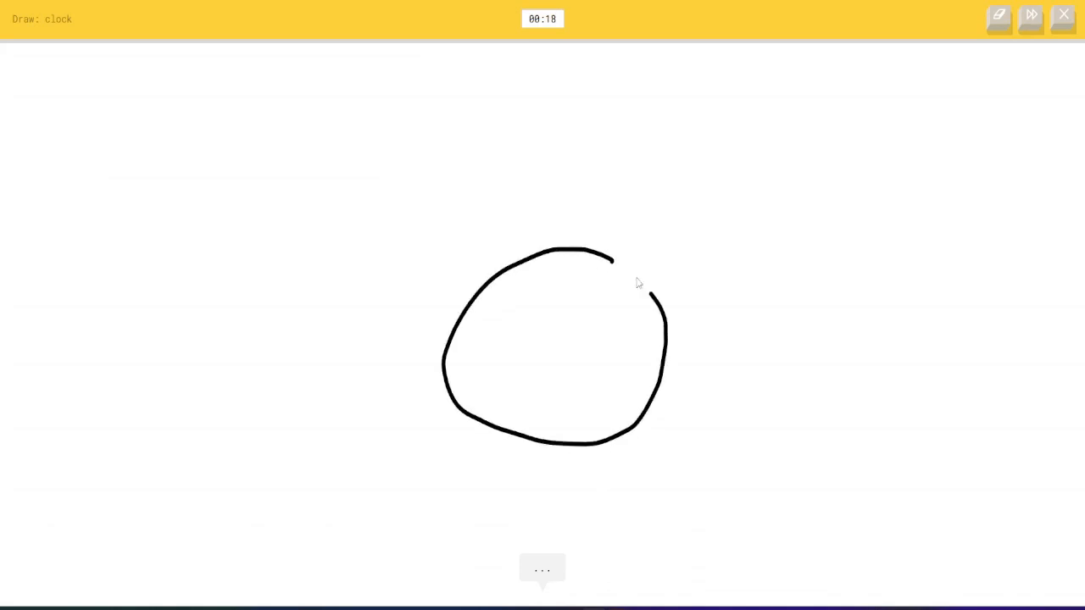
pyautogui.moveTo(561, 287); pyautogui.dragTo(556, 356)
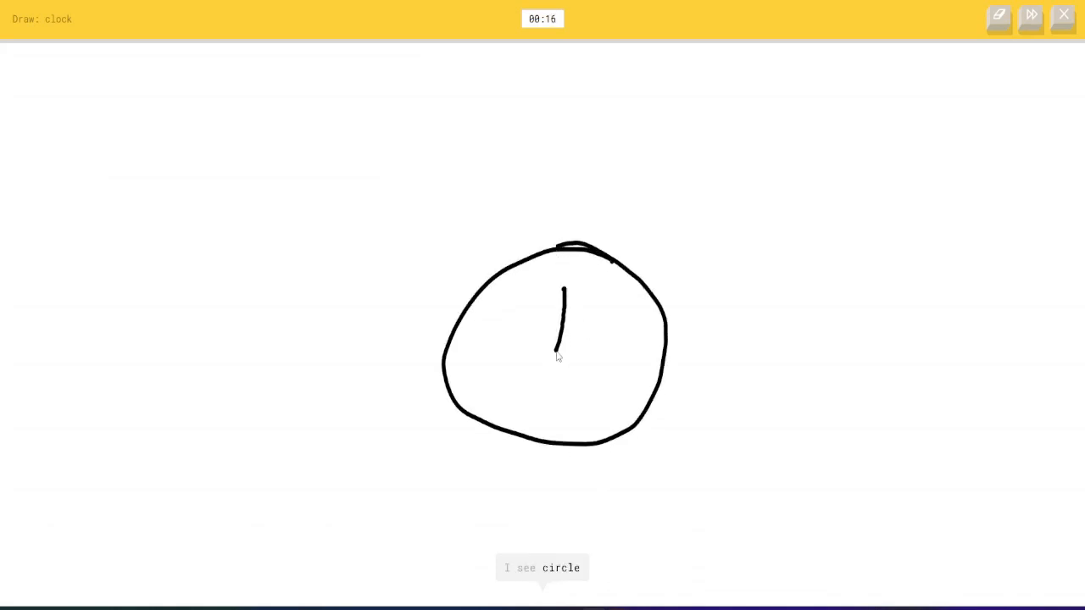
pyautogui.moveTo(555, 351); pyautogui.dragTo(606, 351)
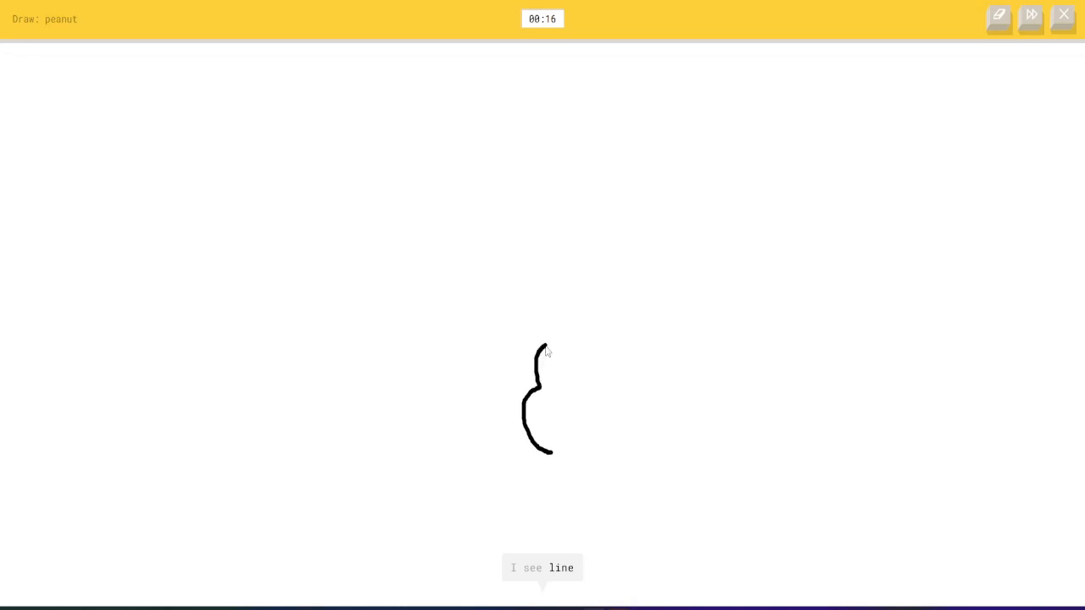
pyautogui.moveTo(543, 356); pyautogui.dragTo(580, 394)
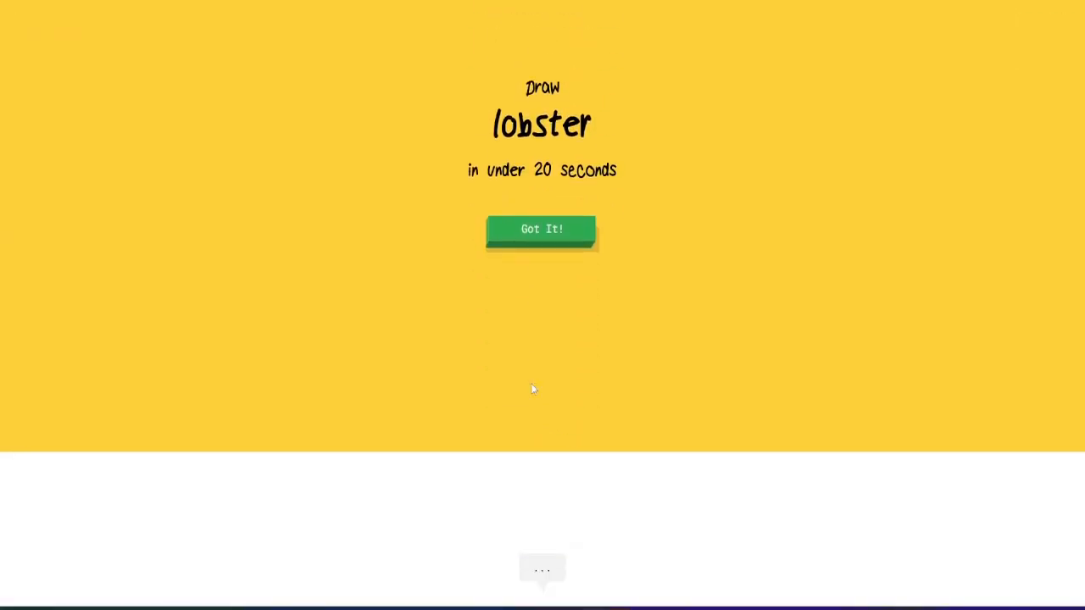
pyautogui.click(541, 229)
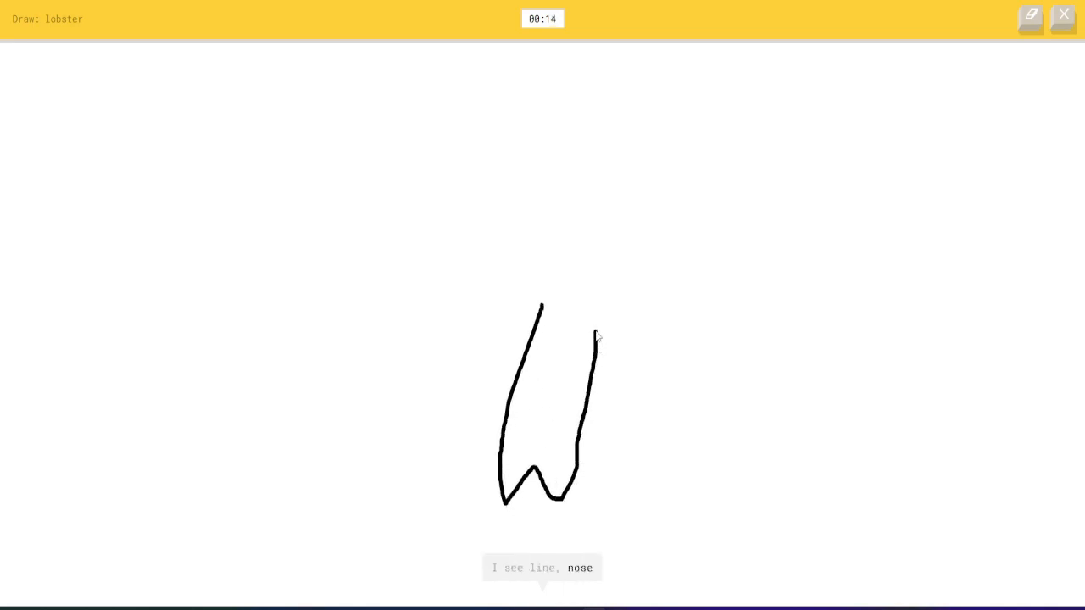
pyautogui.moveTo(540, 305); pyautogui.dragTo(593, 331)
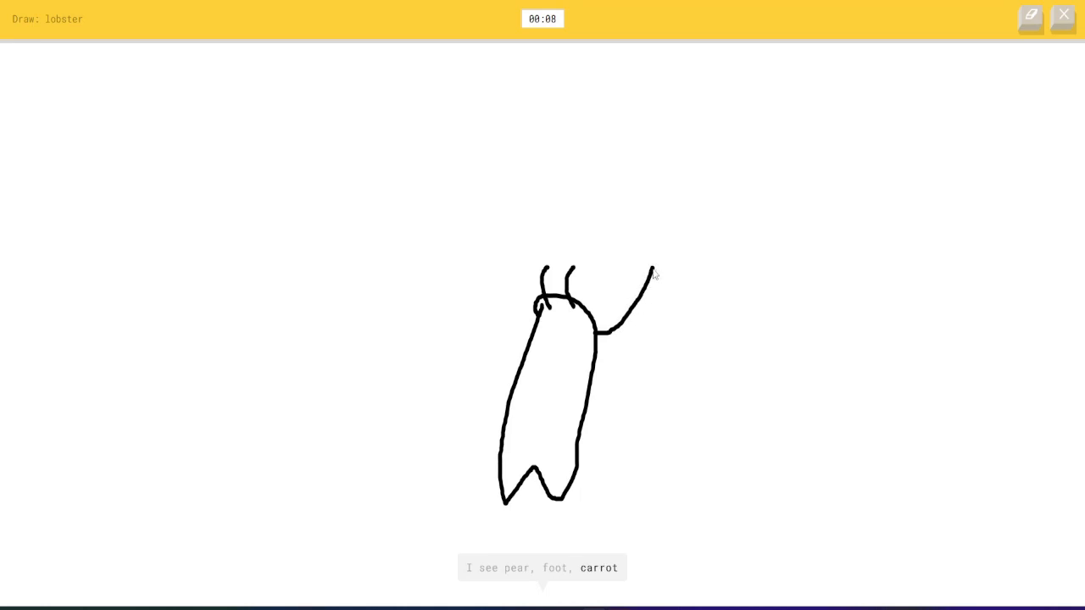
pyautogui.moveTo(649, 271); pyautogui.dragTo(607, 364)
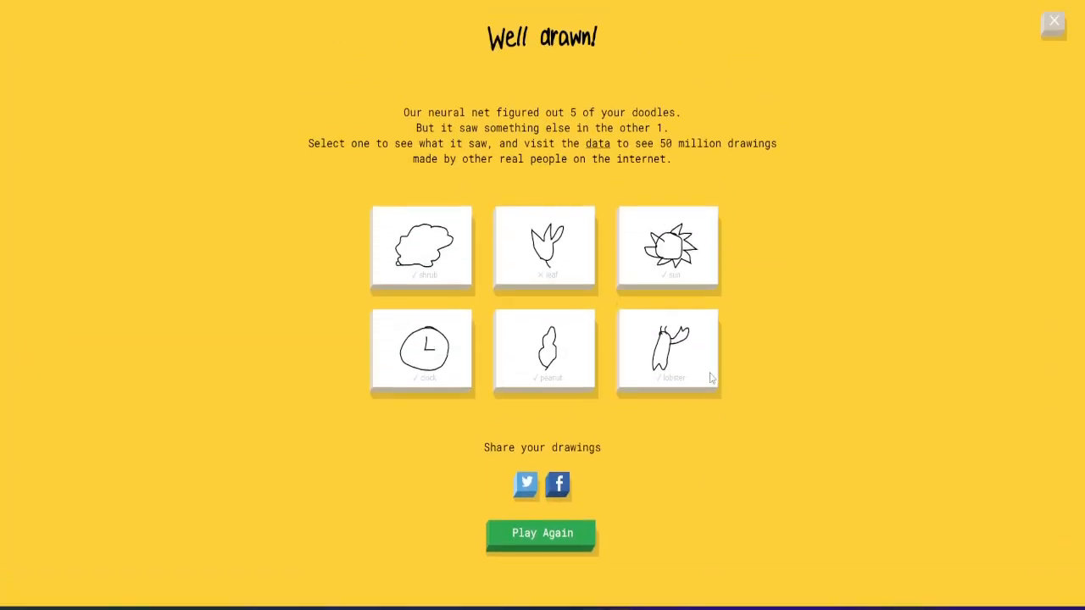
pyautogui.moveTo(935, 123)
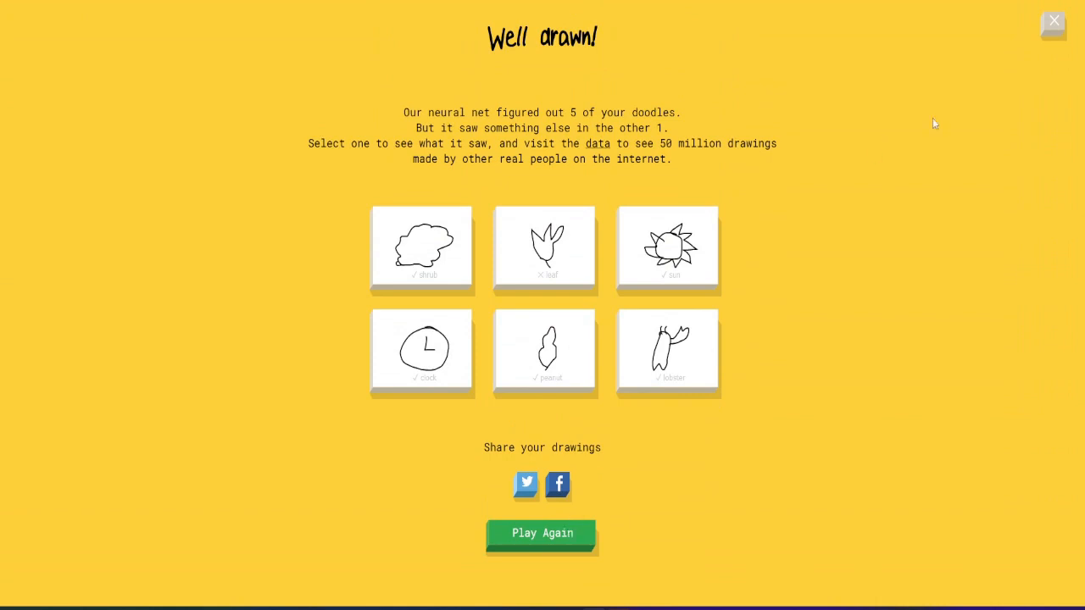
# Close the final results screen showing 5 of 6 doodles recognized
pyautogui.click(542, 533)
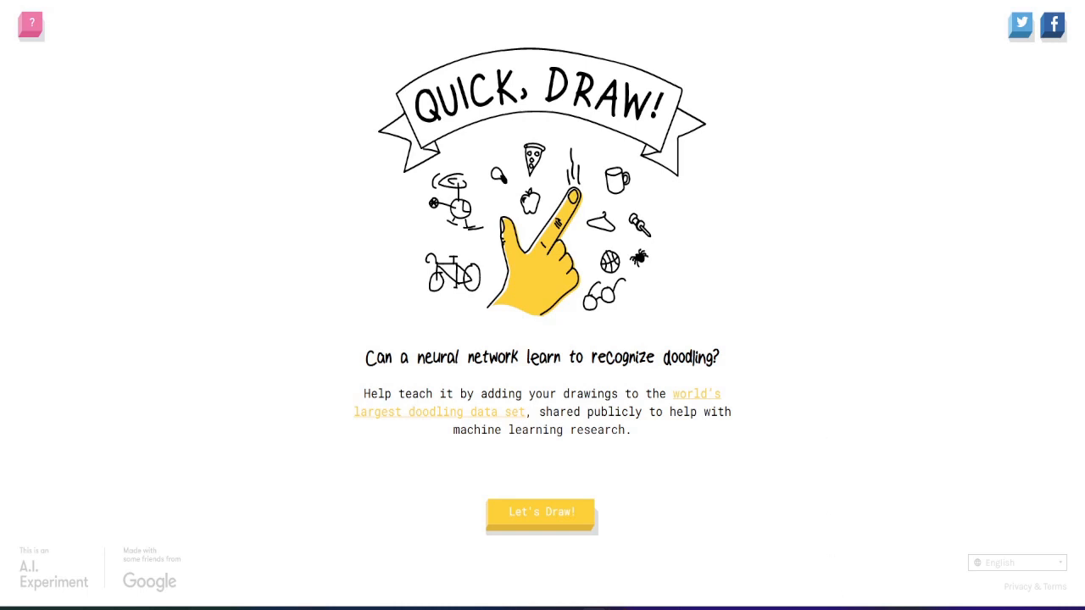
pyautogui.moveTo(759, 600)
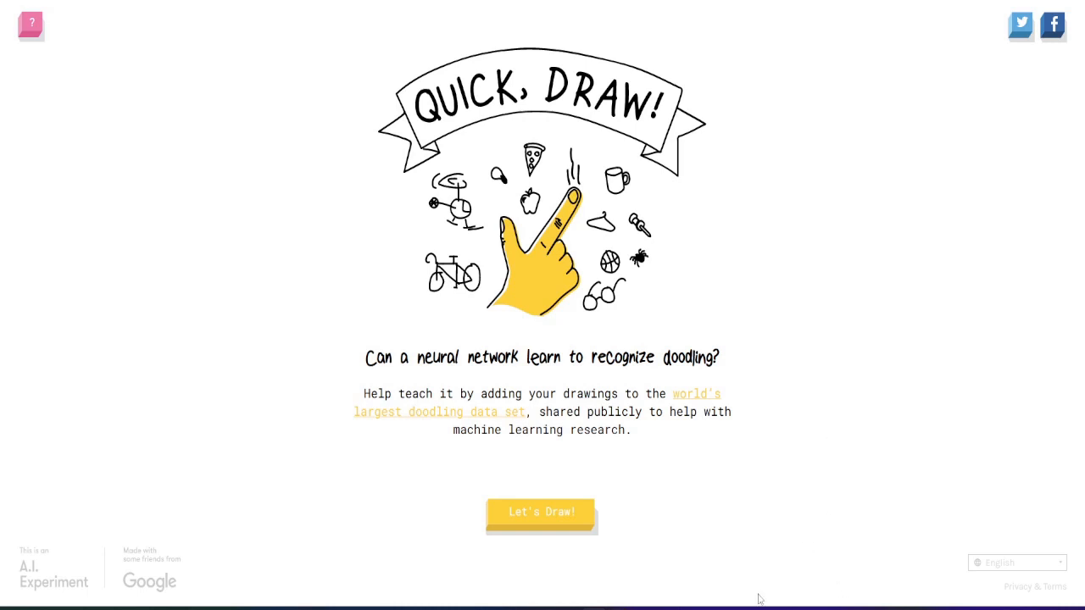
pyautogui.moveTo(812, 589)
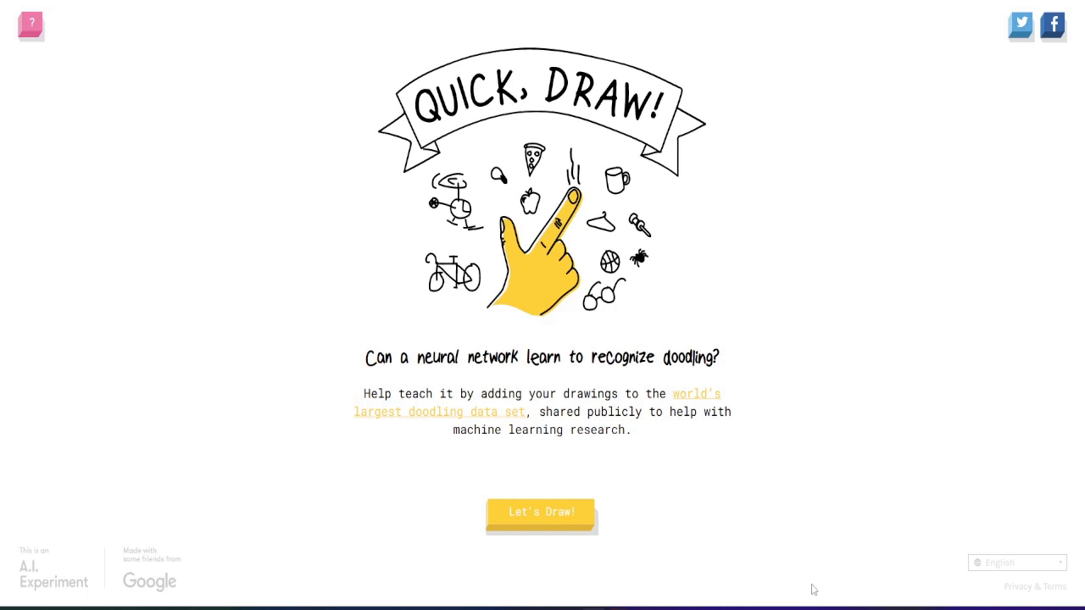